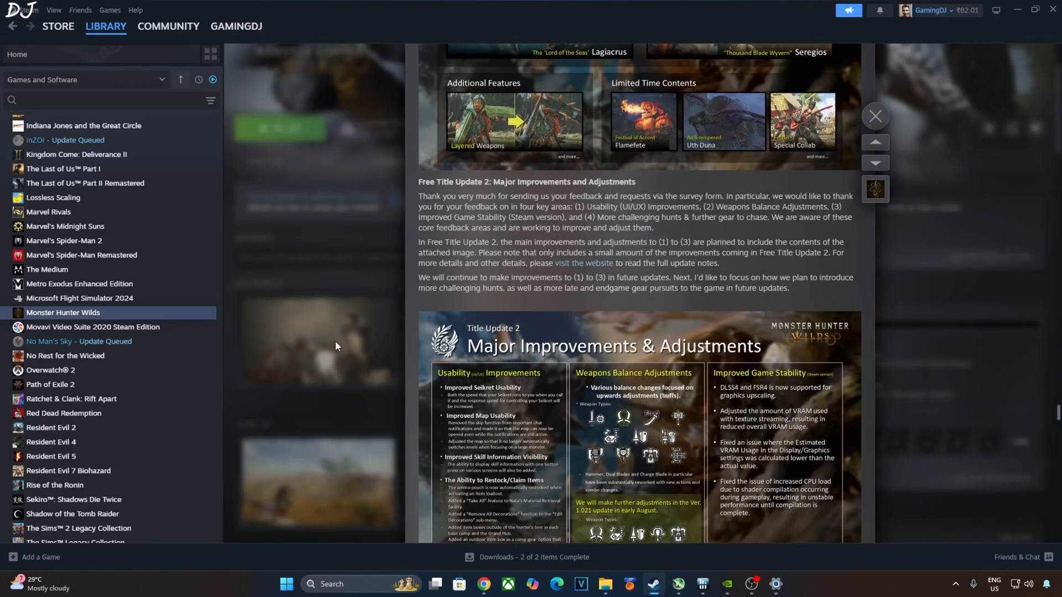
pyautogui.moveTo(429, 194)
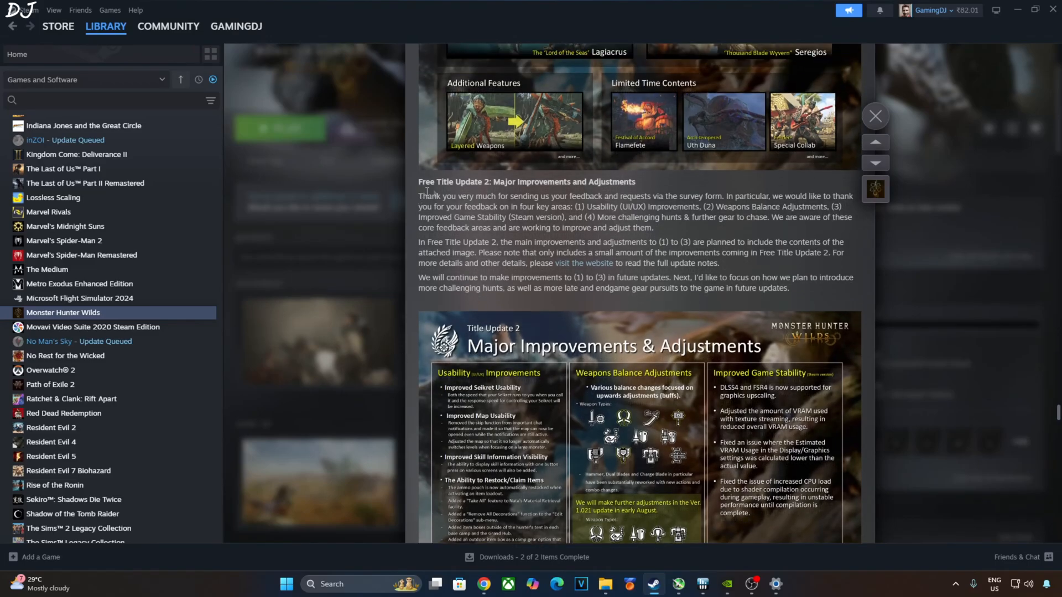
# Step: Scroll through the REFramework nightly releases page to the latest REF Nightly build
pyautogui.scroll(-3)
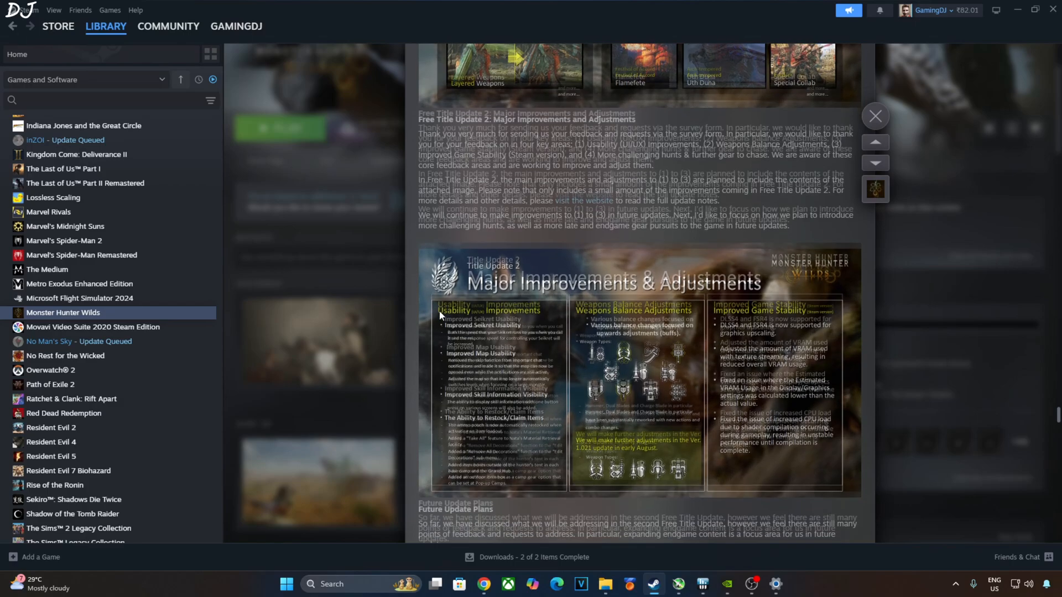
pyautogui.scroll(-3)
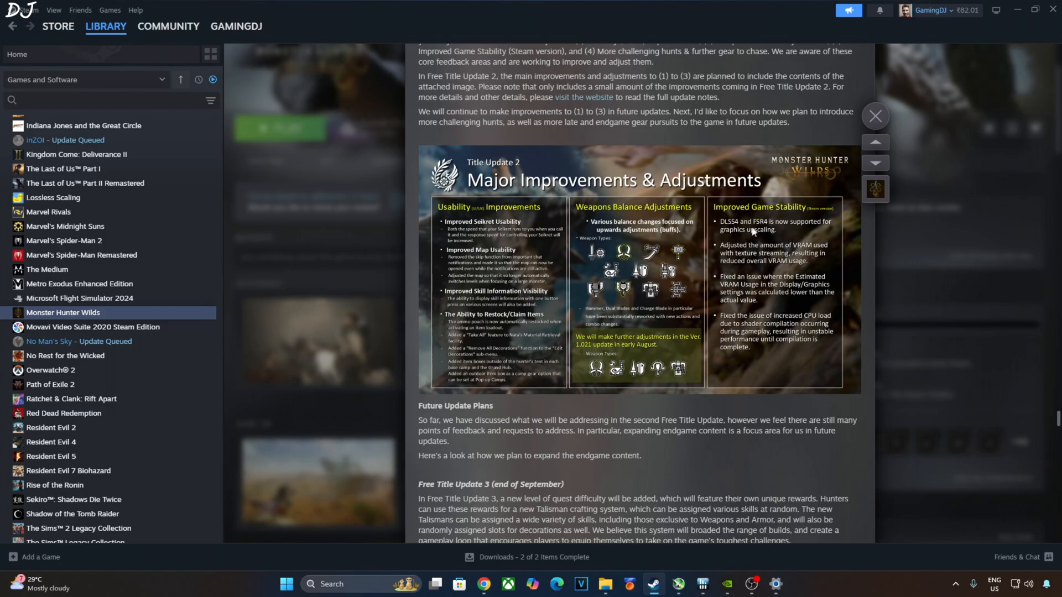
pyautogui.moveTo(774, 237)
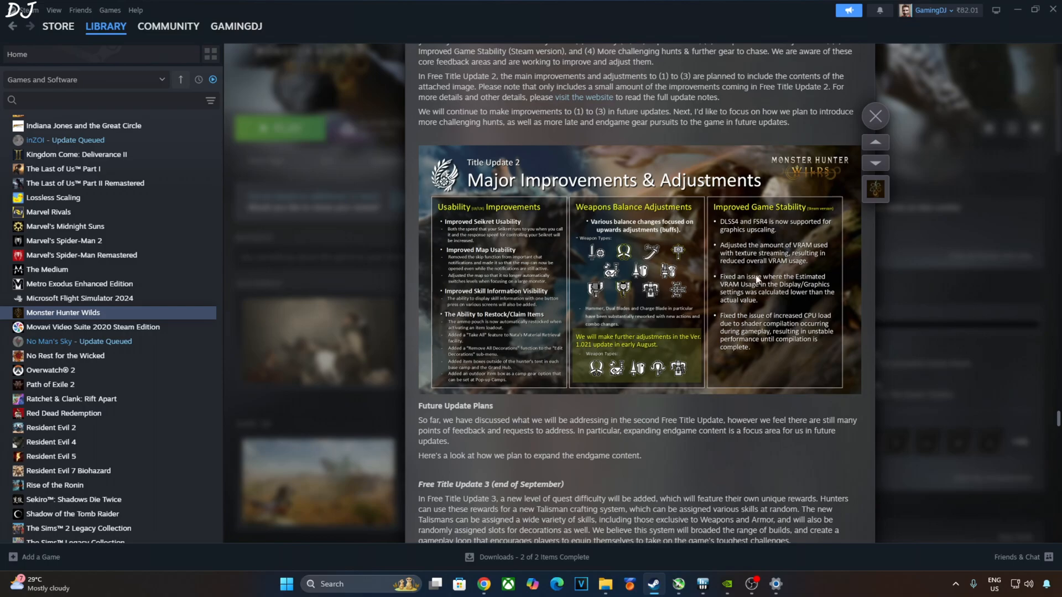
pyautogui.moveTo(792, 264)
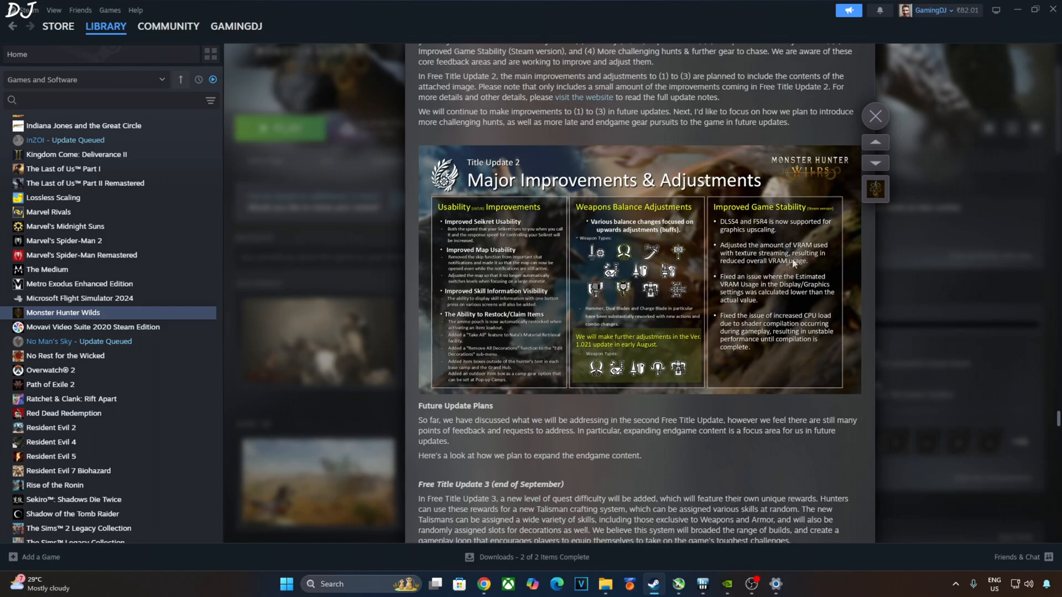
pyautogui.moveTo(741, 317)
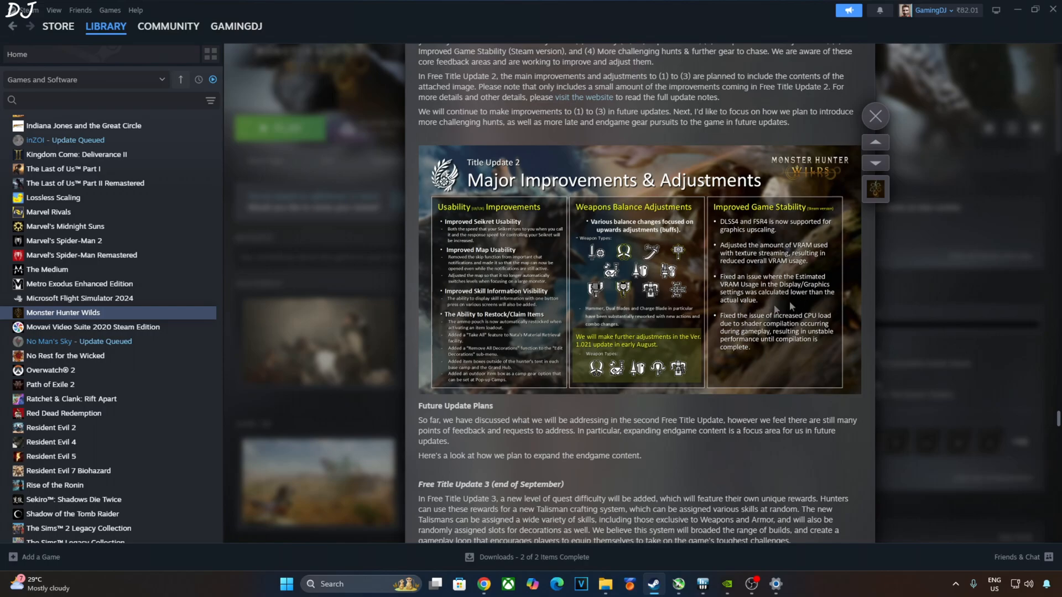
pyautogui.moveTo(823, 297)
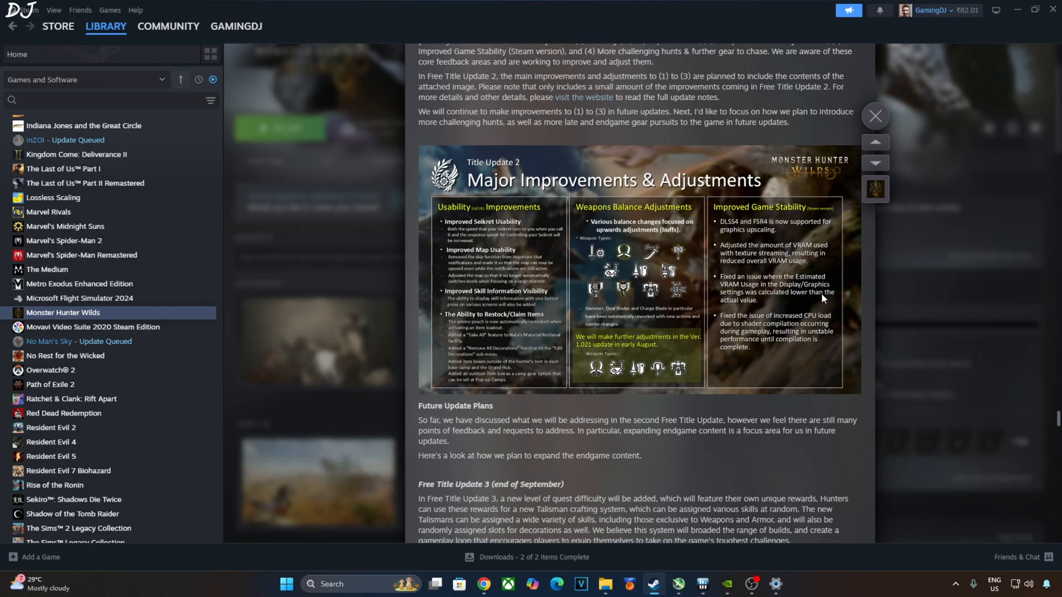
pyautogui.moveTo(785, 334)
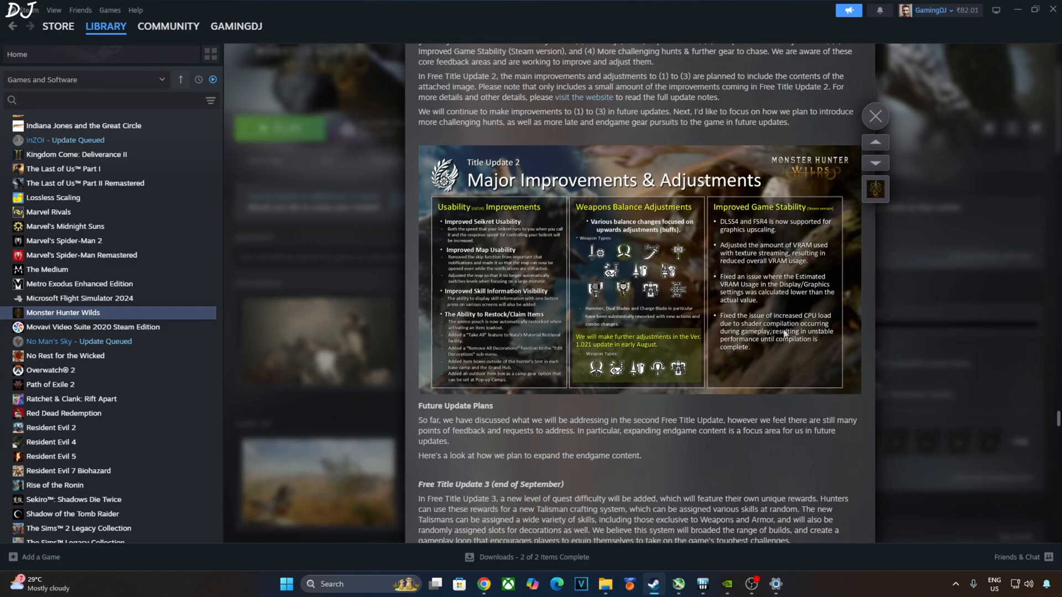
pyautogui.moveTo(800, 351)
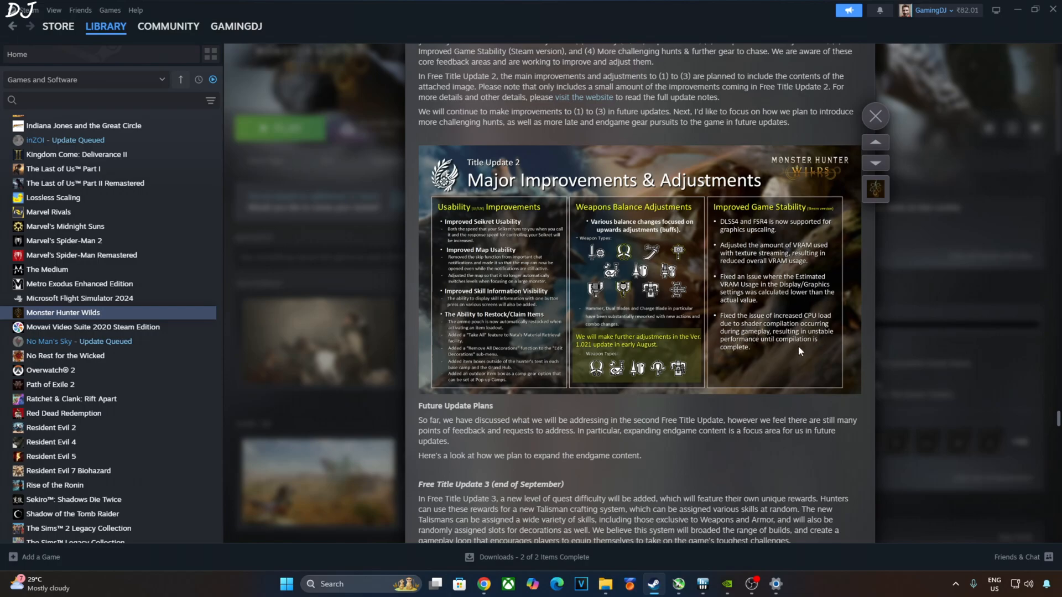
pyautogui.moveTo(794, 357)
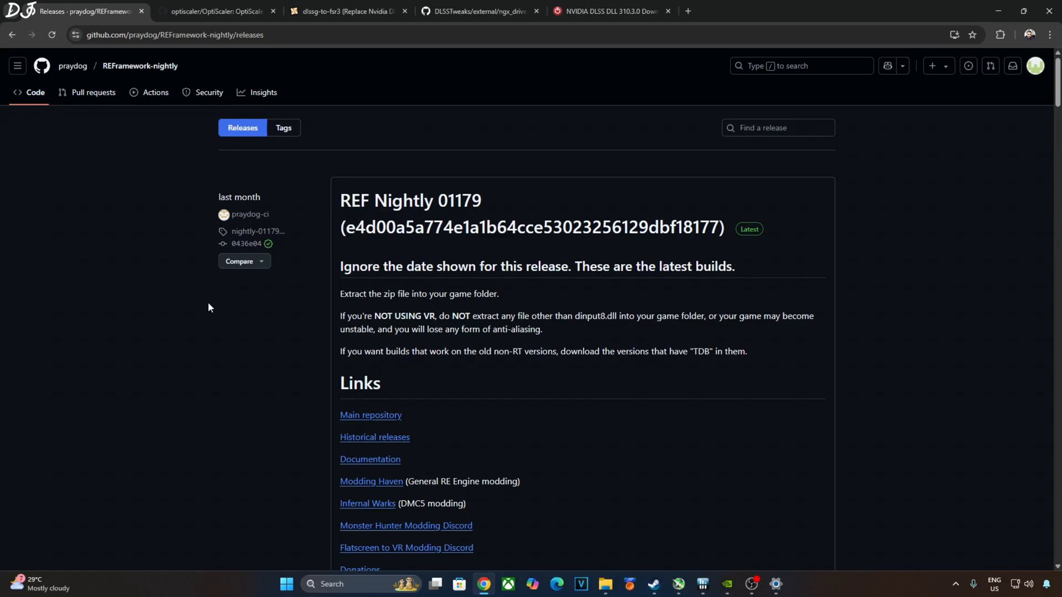
pyautogui.moveTo(171, 325)
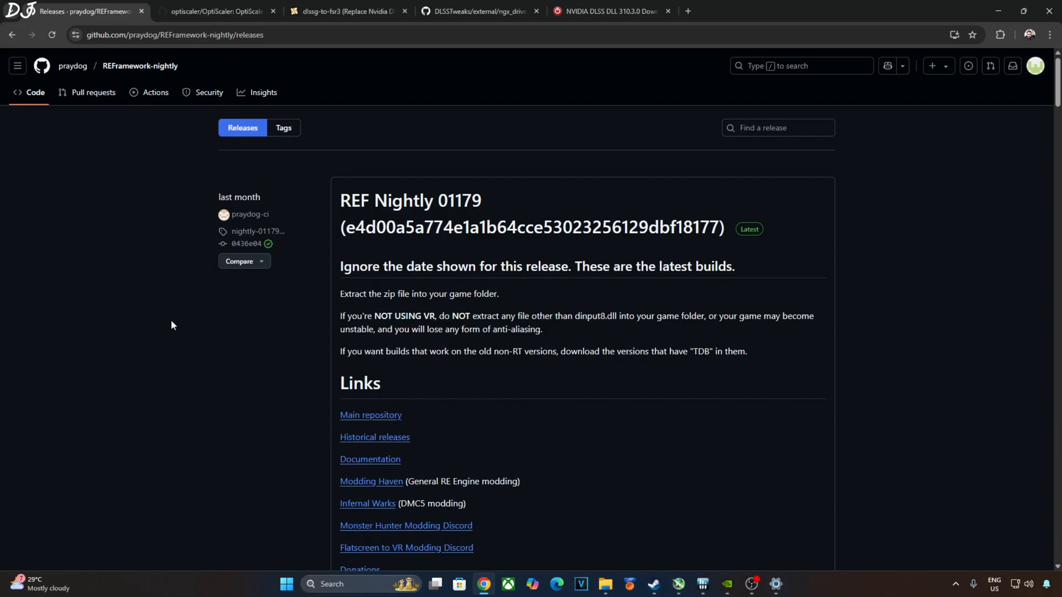
pyautogui.moveTo(382, 320)
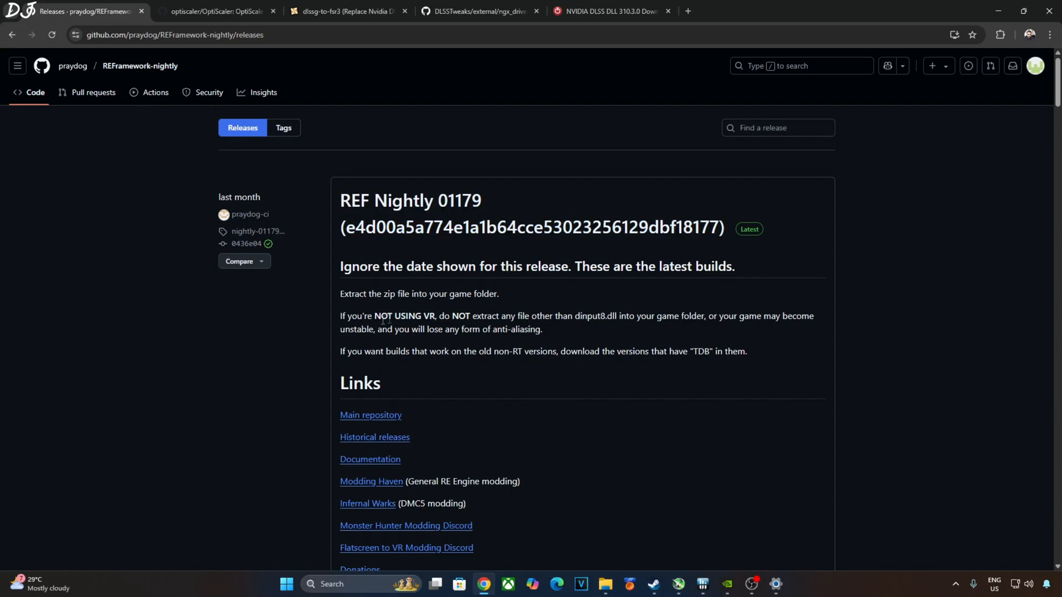
# Step: Pick dinput8.dll out of MHWILDS.zip and browse Monster Hunter Wilds' local files from Steam
pyautogui.scroll(-3)
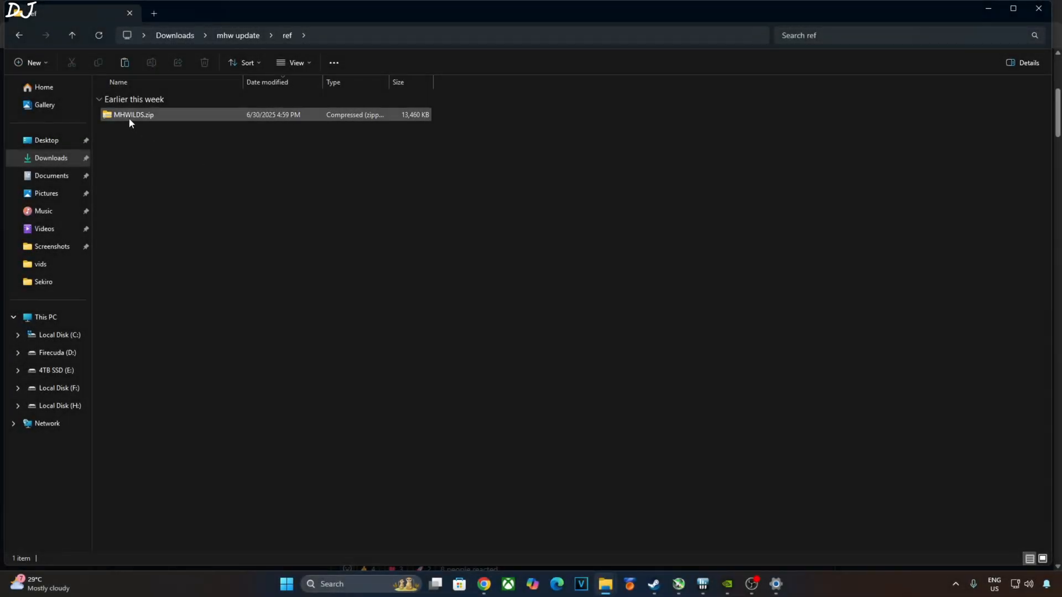
pyautogui.doubleClick(134, 114)
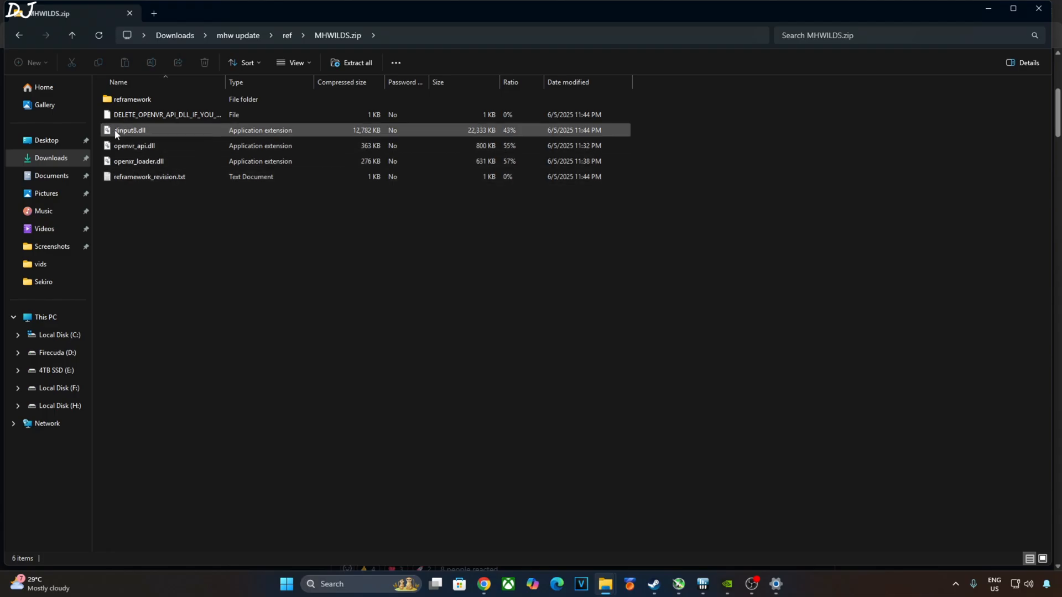
pyautogui.click(130, 130)
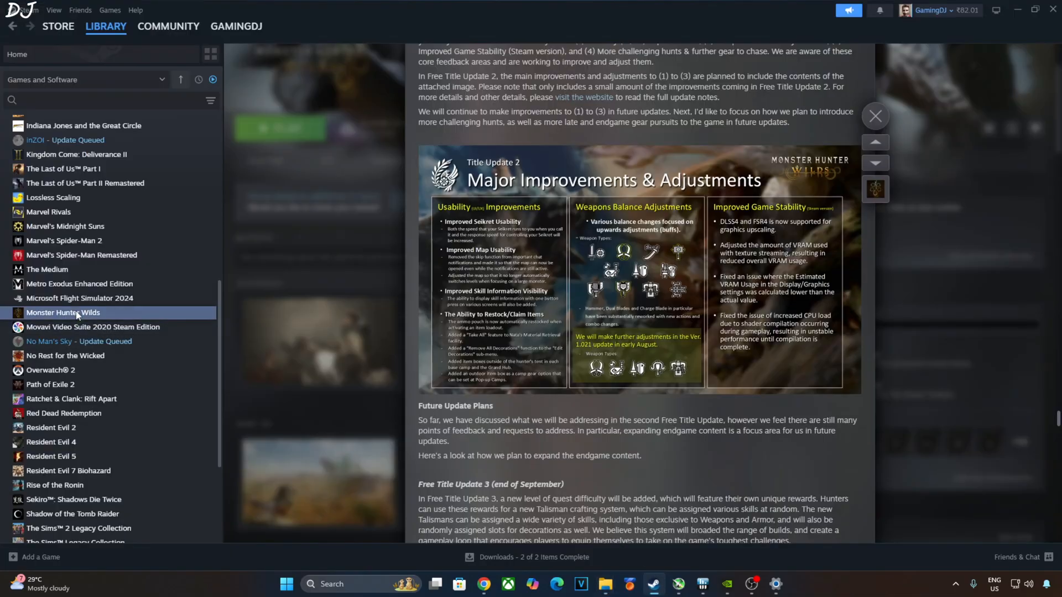
pyautogui.rightClick(64, 312)
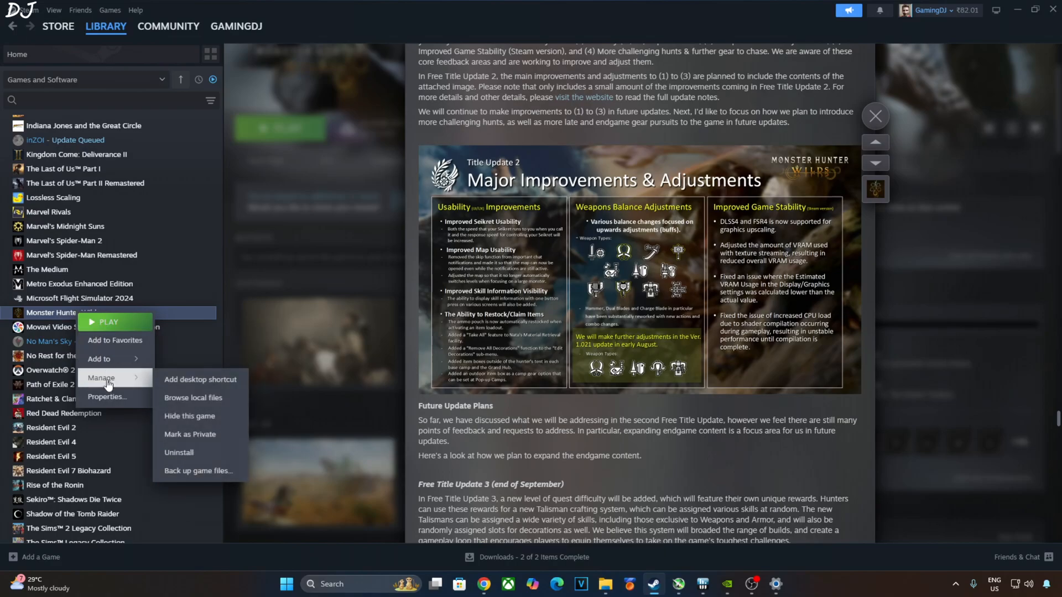
pyautogui.click(193, 399)
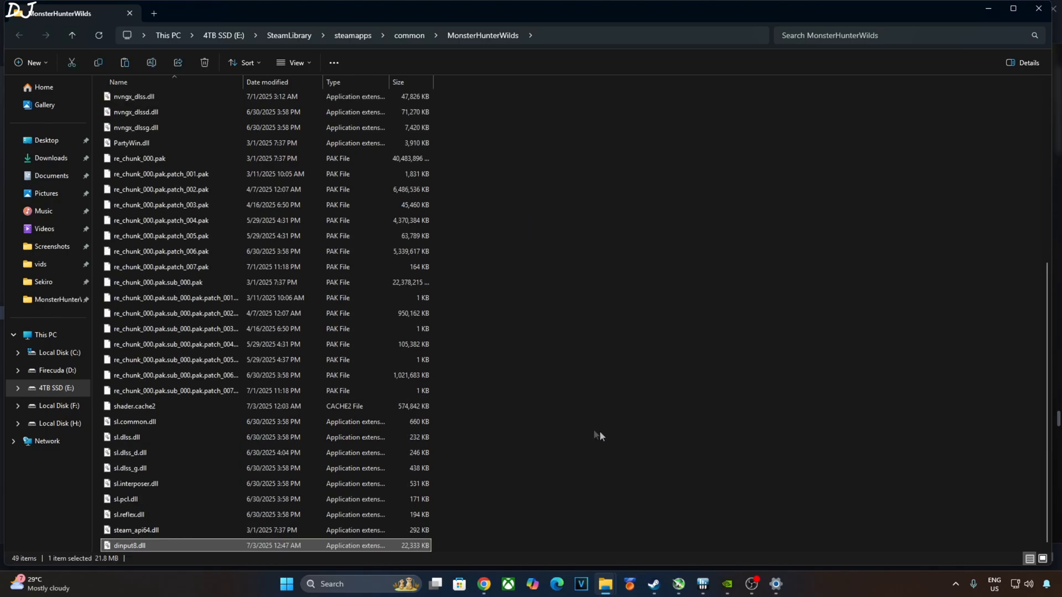
pyautogui.moveTo(666, 551)
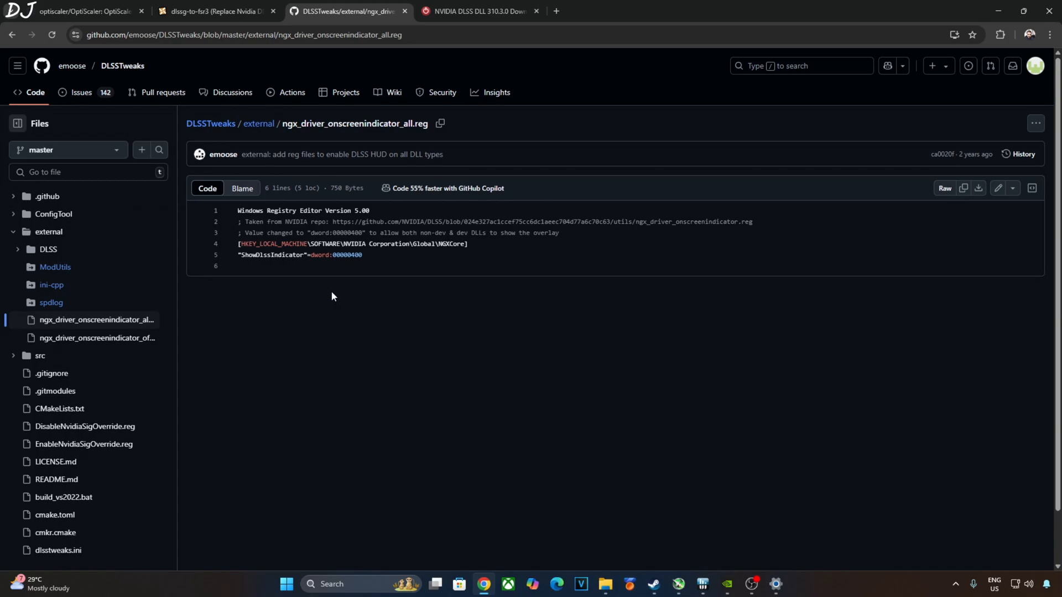
pyautogui.moveTo(231, 225)
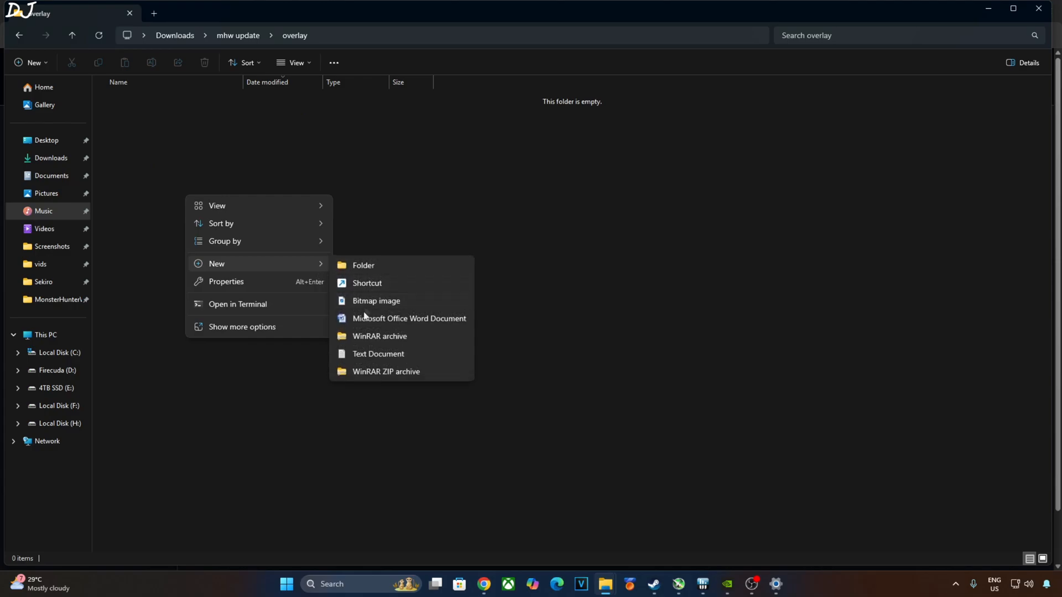
# Step: Create a new text document named overlay.reg in the overlay folder and edit it in Notepad
pyautogui.click(378, 354)
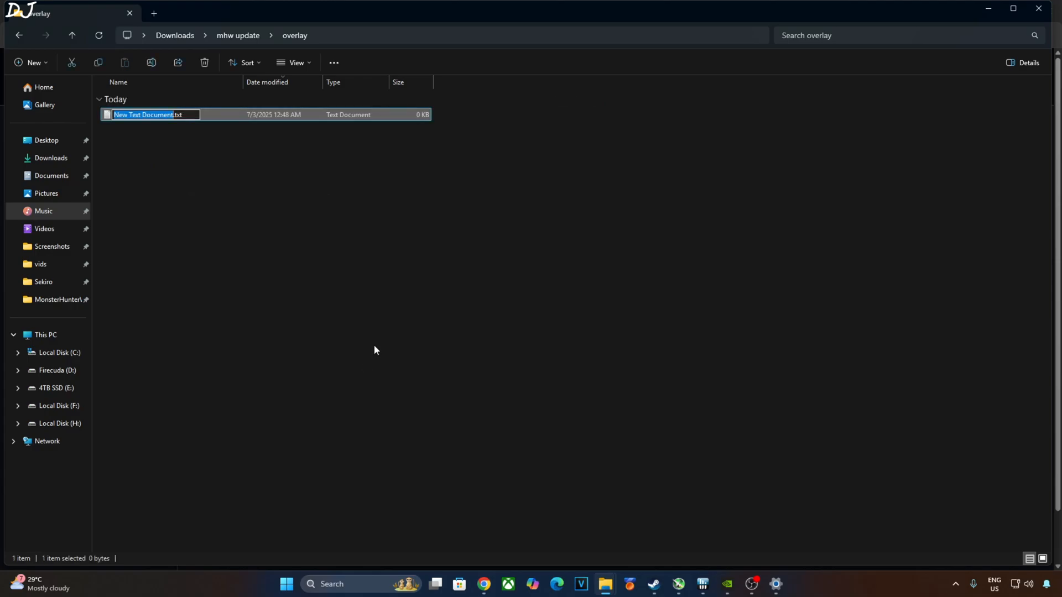
pyautogui.write('overlay.reg')
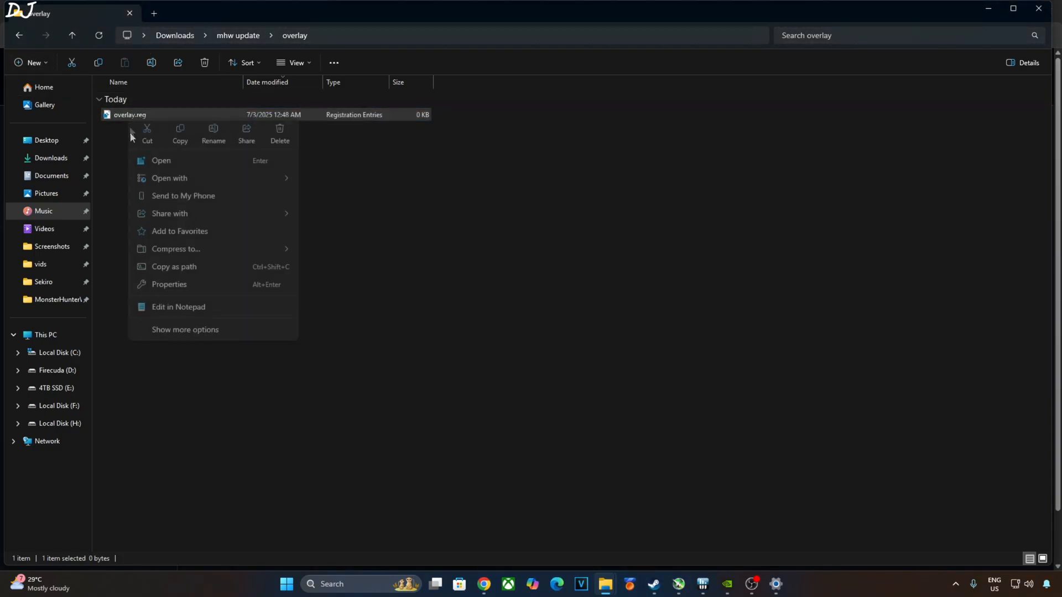
pyautogui.click(351, 184)
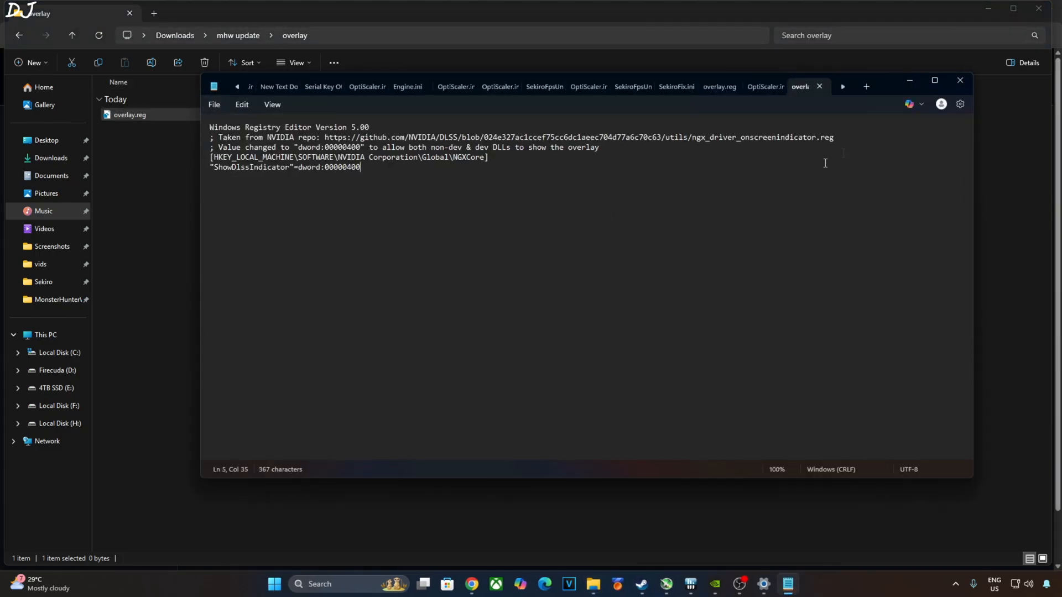
# Step: Edit the ShowDlssIndicator dword value in overlay.reg and save the file
pyautogui.click(130, 114)
pyautogui.write('0')
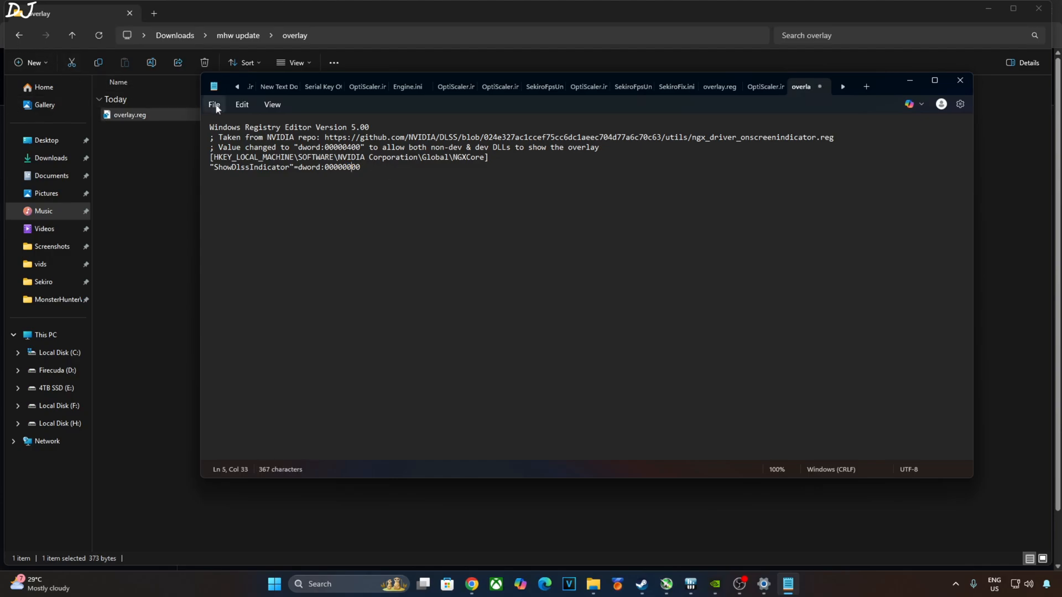
pyautogui.click(214, 104)
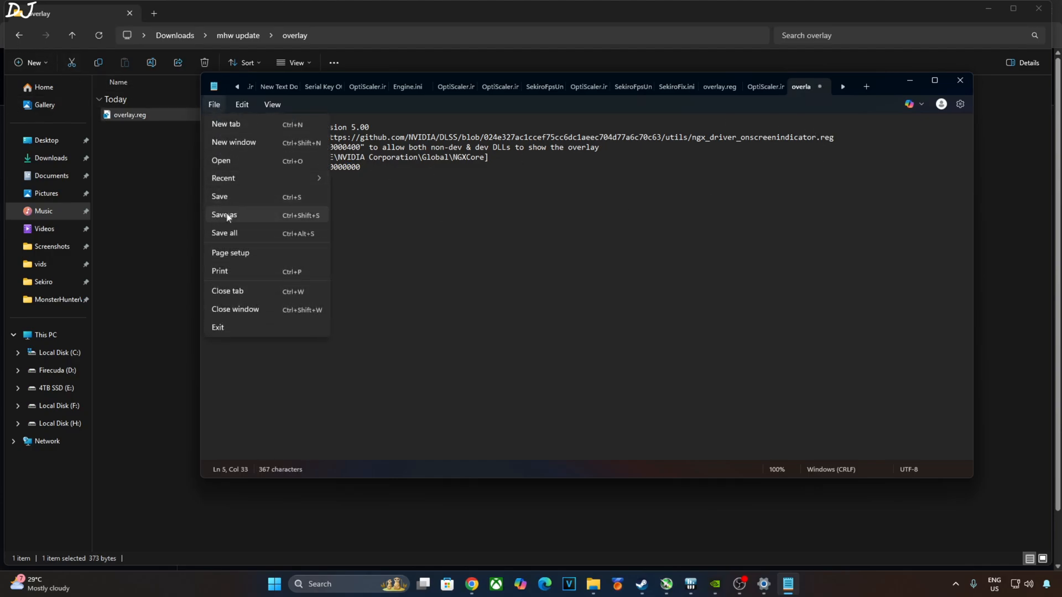
pyautogui.click(360, 233)
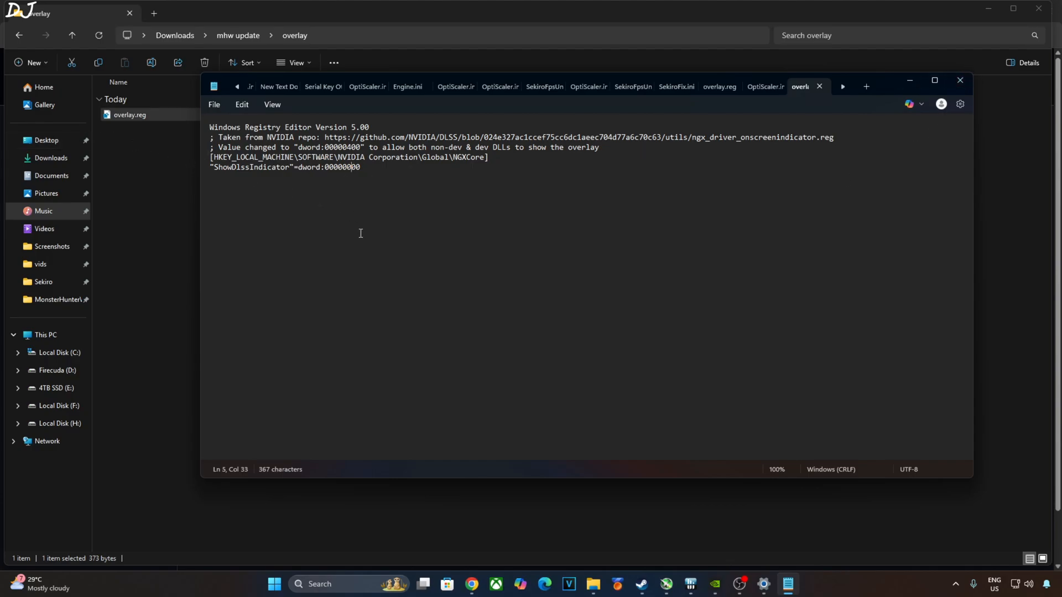
pyautogui.moveTo(361, 236)
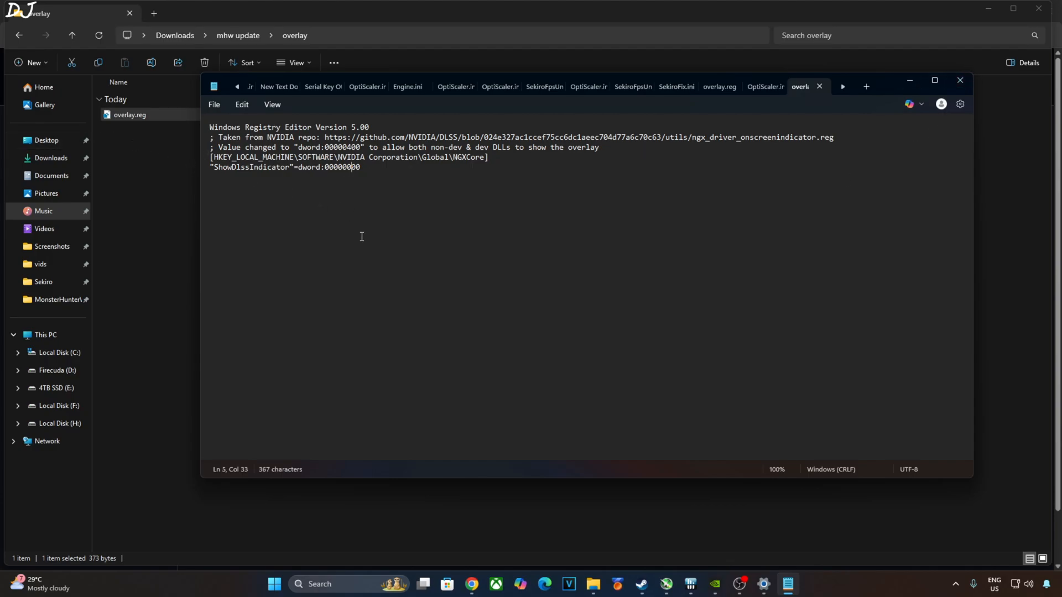
pyautogui.press('Backspace')
pyautogui.write('4')
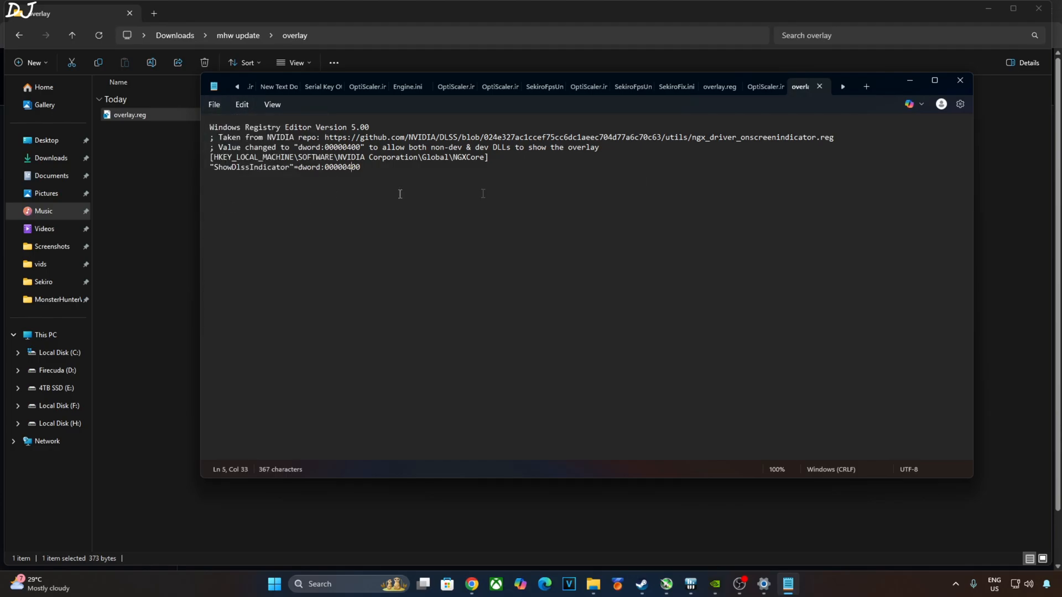
pyautogui.click(959, 80)
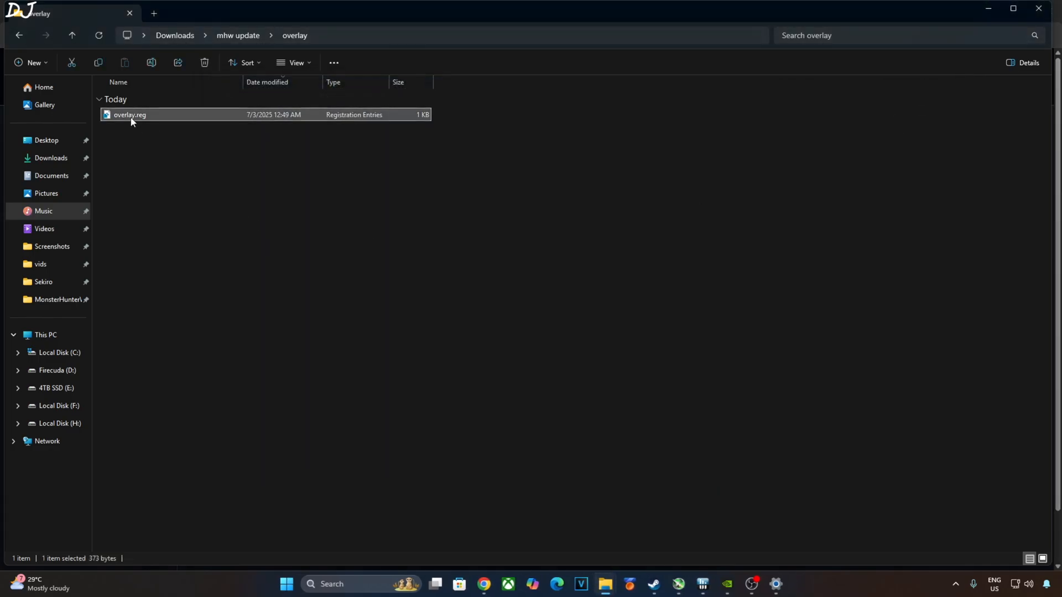
# Step: Merge overlay.reg into the registry and confirm the import
pyautogui.rightClick(130, 114)
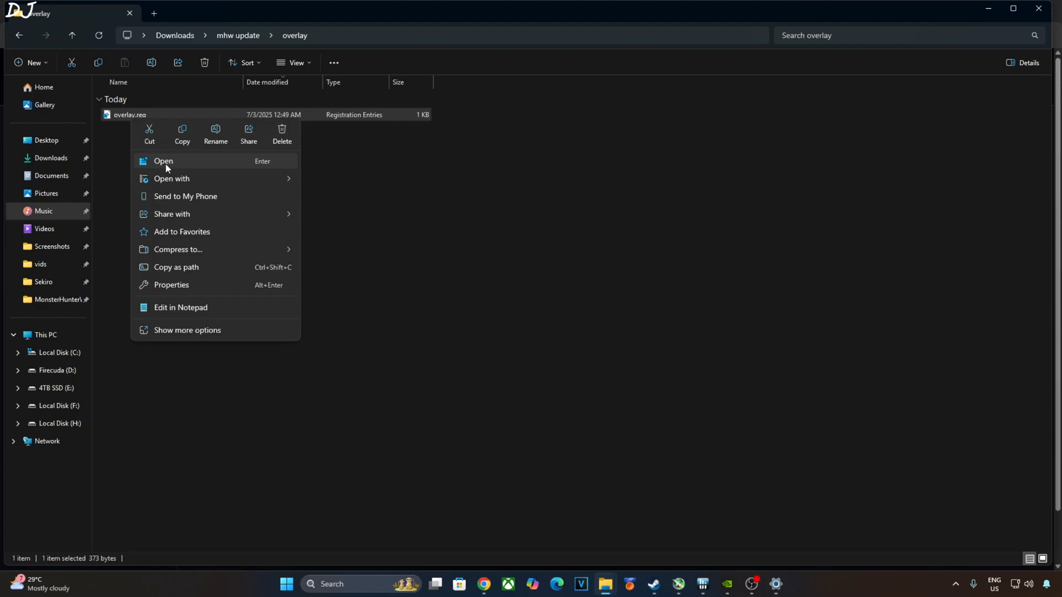
pyautogui.click(164, 160)
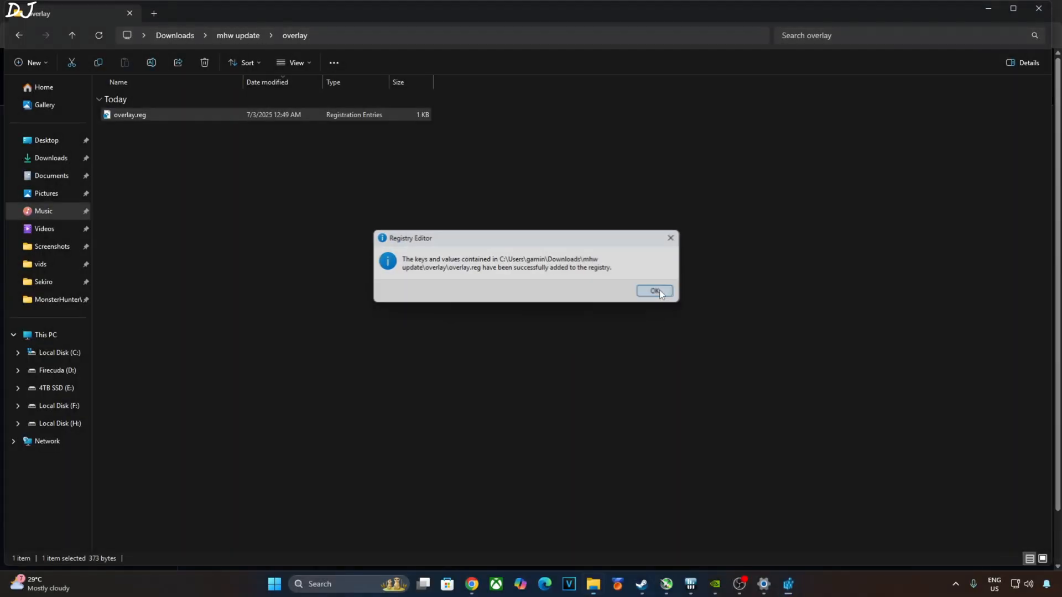
pyautogui.click(652, 290)
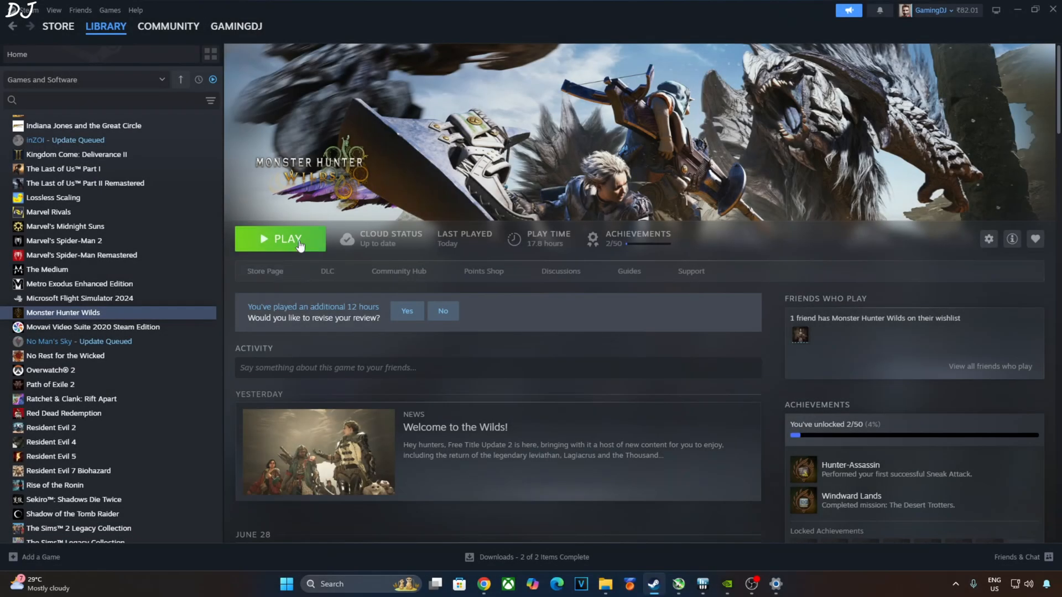
# Step: Launch Monster Hunter Wilds from its Steam library page
pyautogui.click(288, 239)
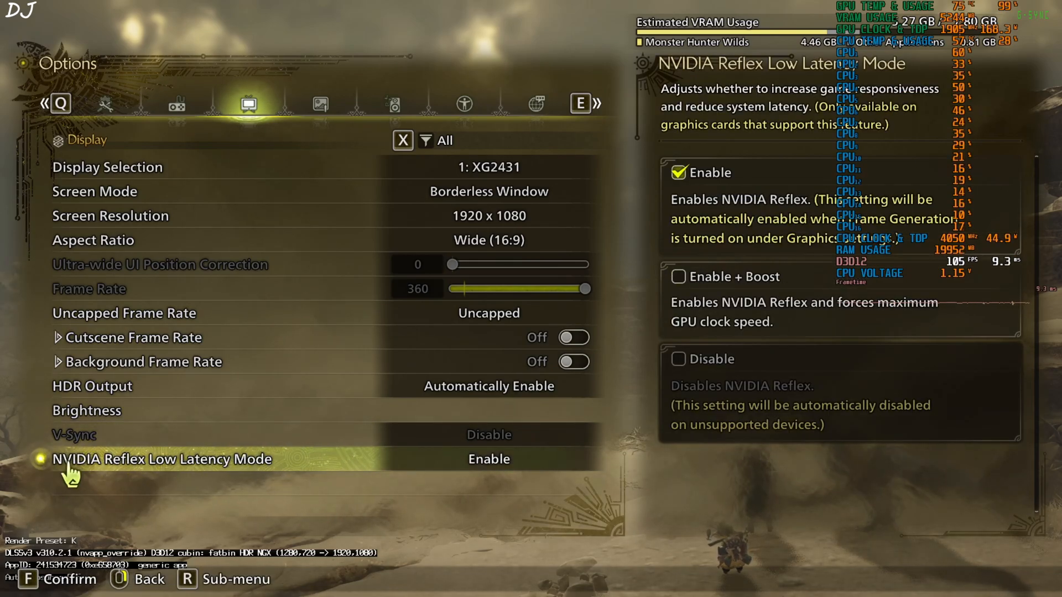
# Step: Keep NVIDIA Reflex Low Latency Mode enabled and set Frame Generation to AMD FSR
pyautogui.click(319, 104)
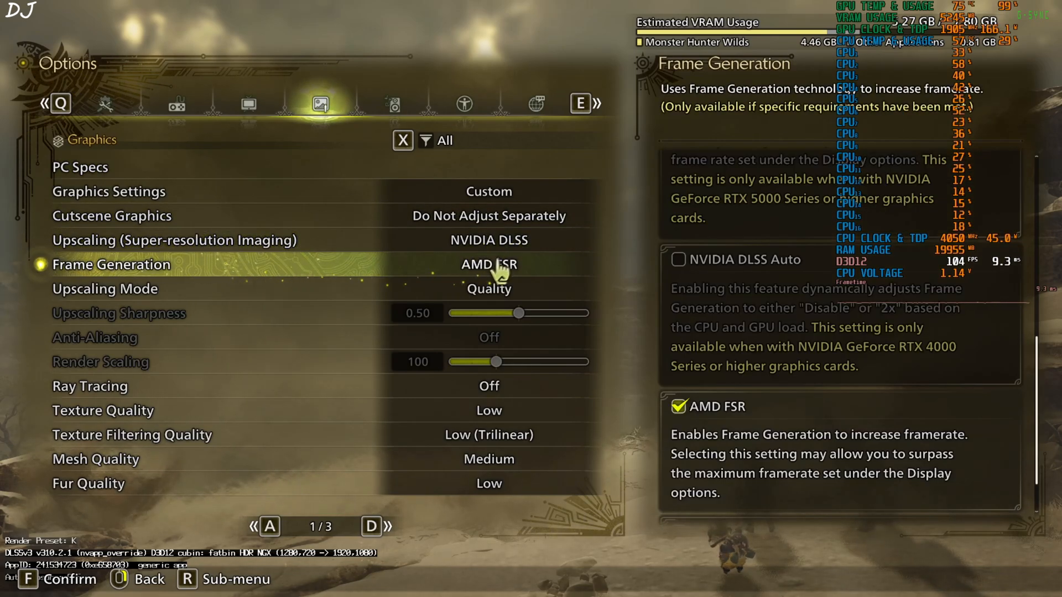
pyautogui.moveTo(740, 450)
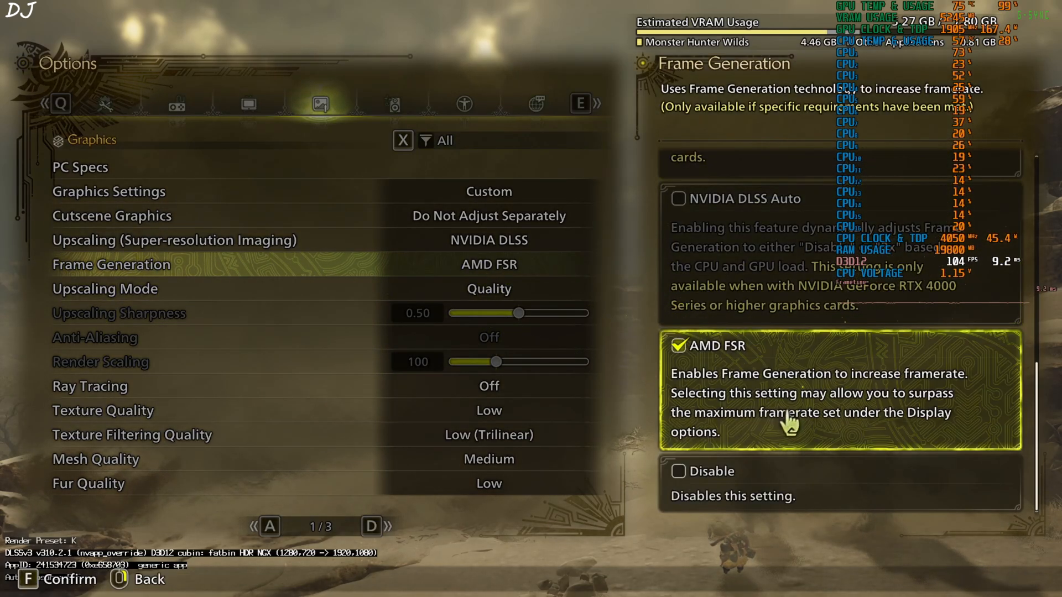
pyautogui.click(679, 471)
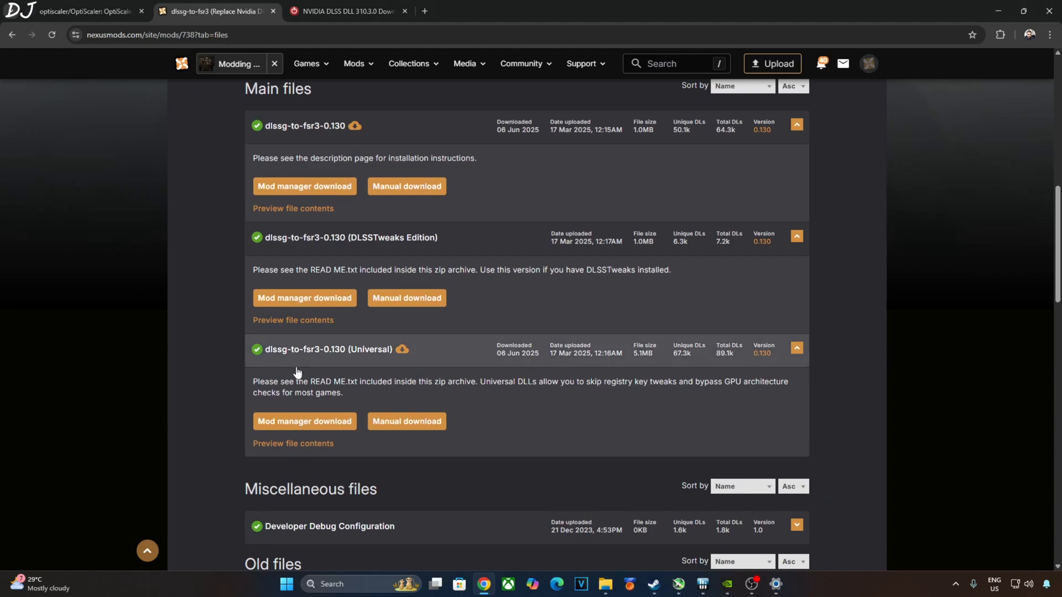
pyautogui.moveTo(403, 366)
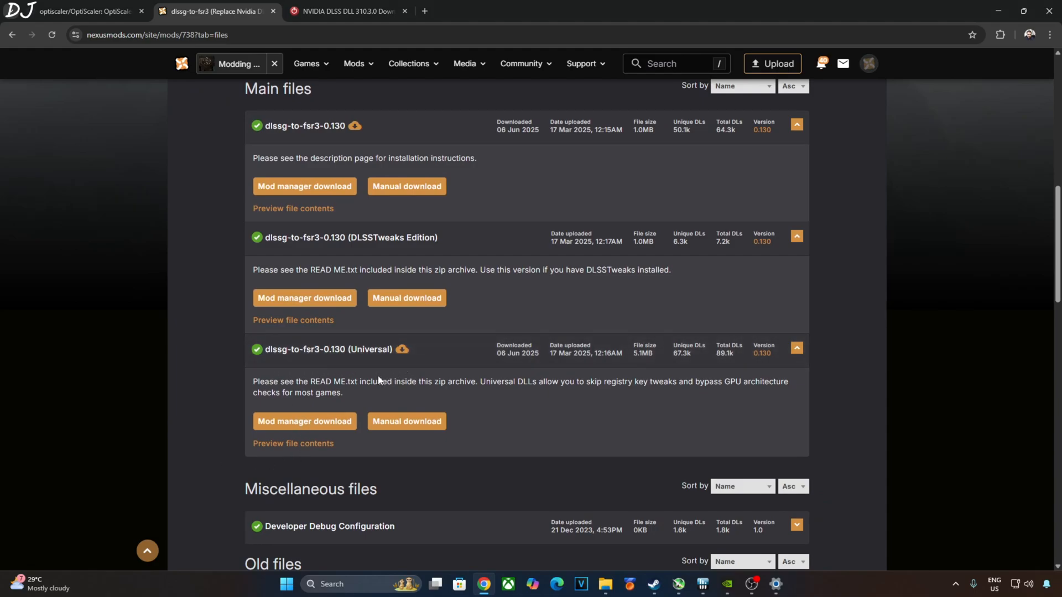
# Step: Start the manual download of dlssg-to-fsr3-0.130 (Universal) and close the Nexus Mods tab
pyautogui.scroll(-3)
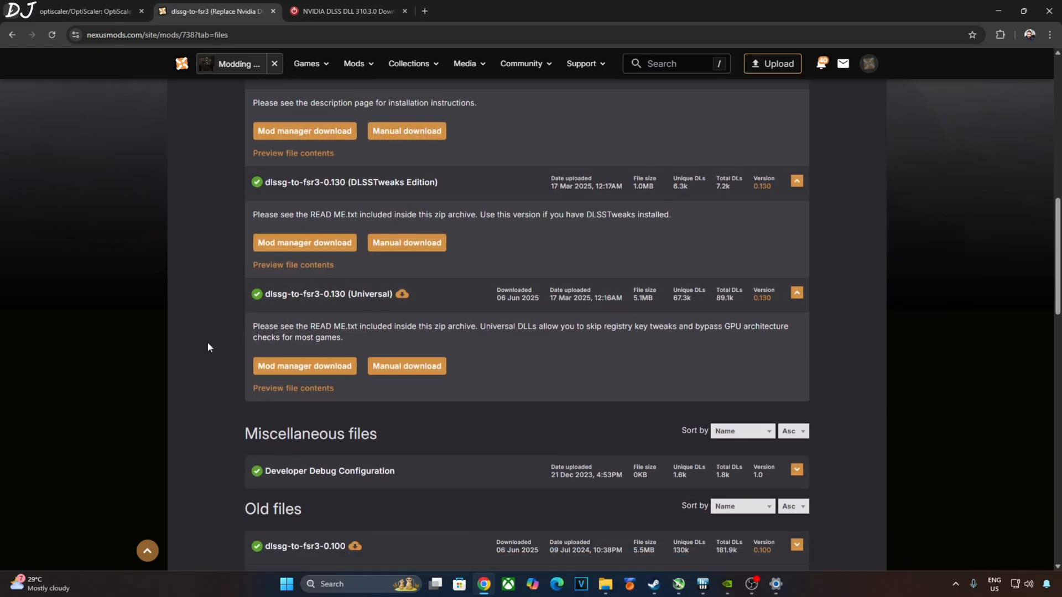
pyautogui.moveTo(390, 415)
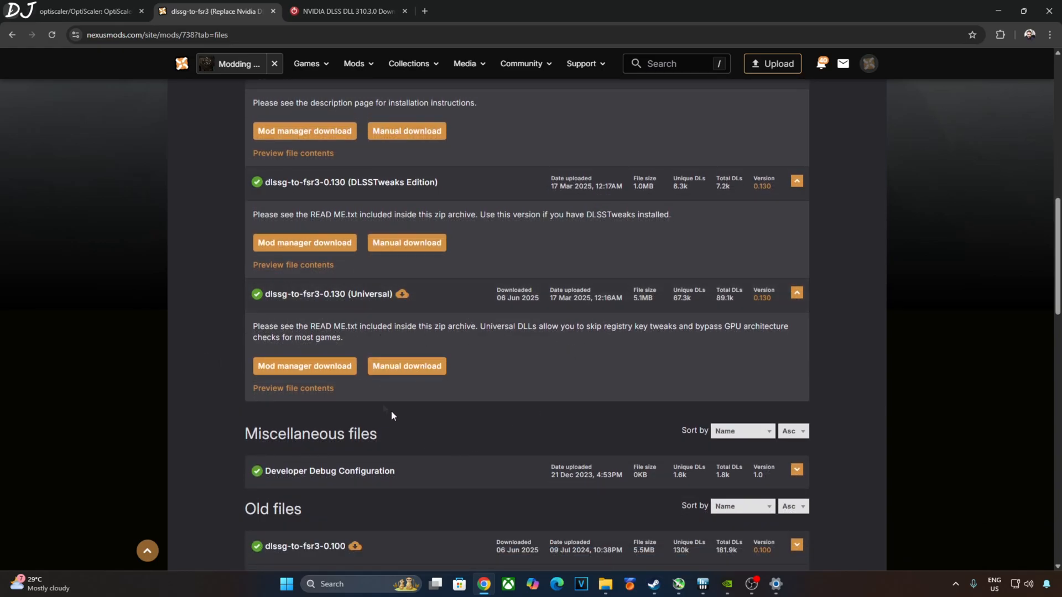
pyautogui.moveTo(406, 366)
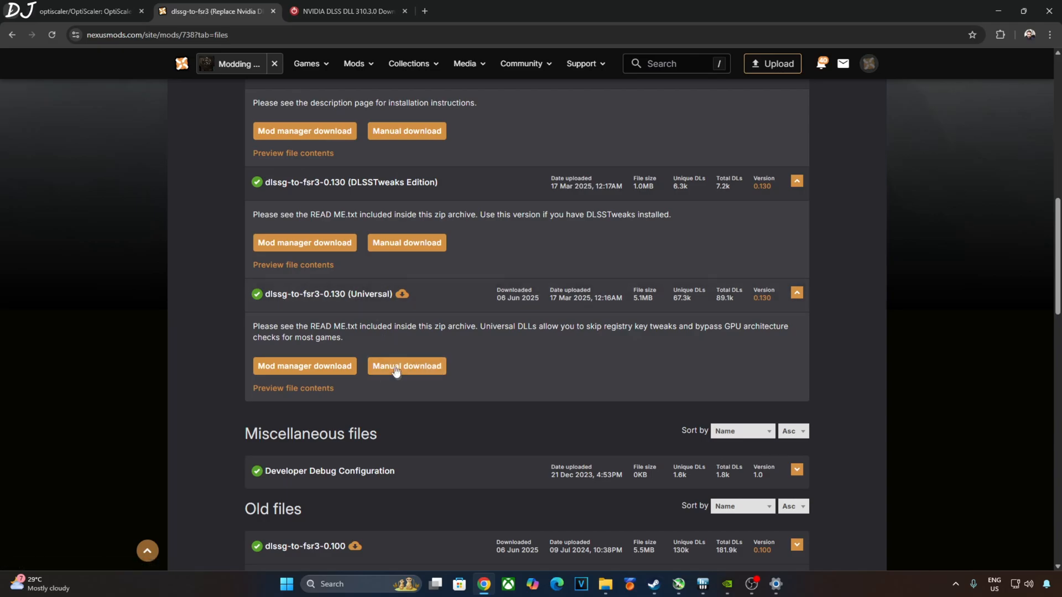
pyautogui.click(406, 366)
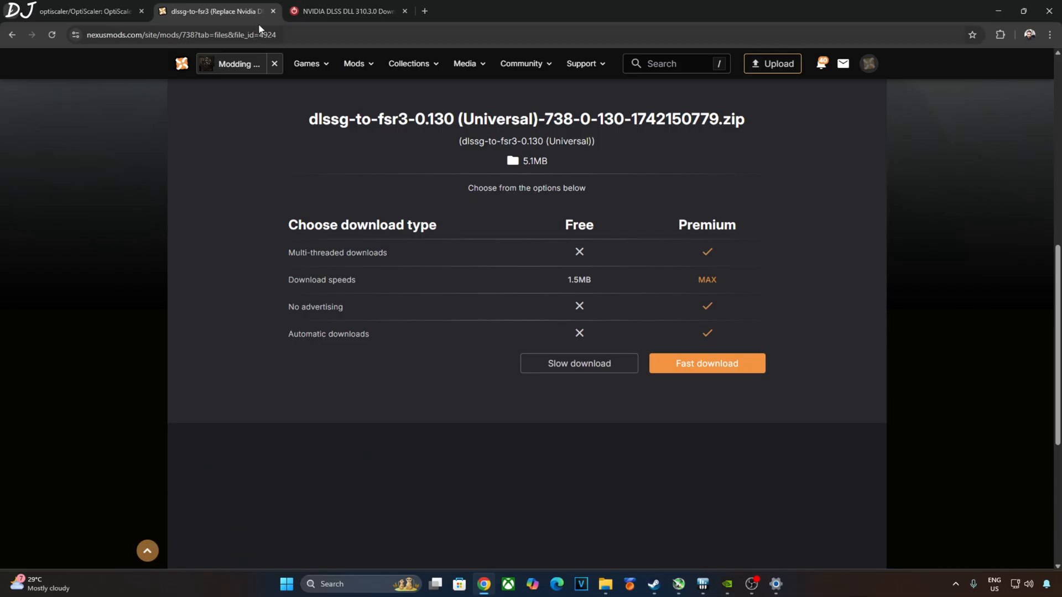
pyautogui.click(81, 11)
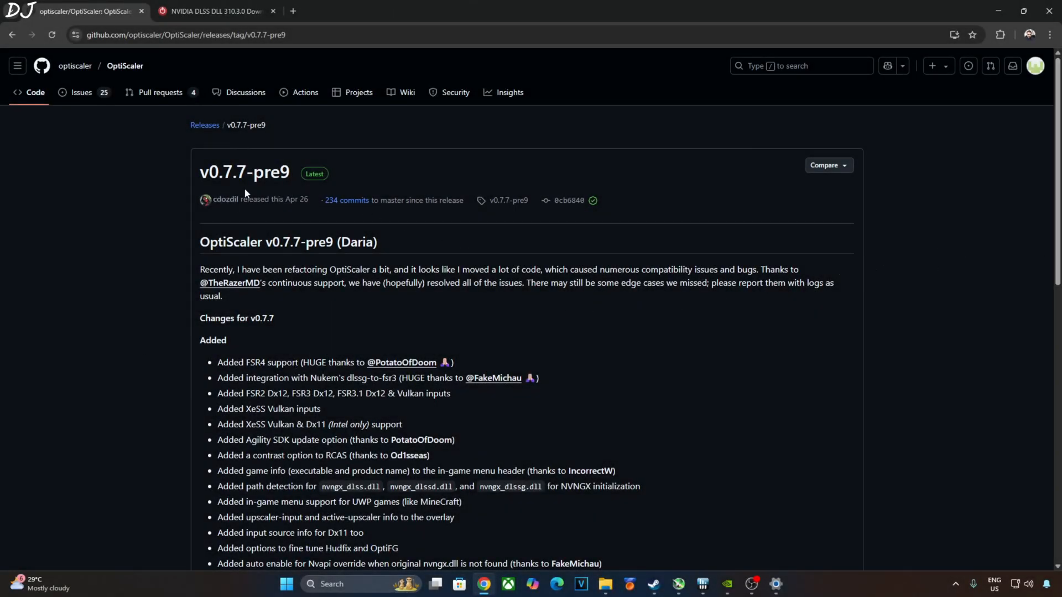
# Step: Download OptiScaler_v0.7.7-pre9_Daria.7z from the v0.7.7-pre9 release Assets
pyautogui.scroll(-3)
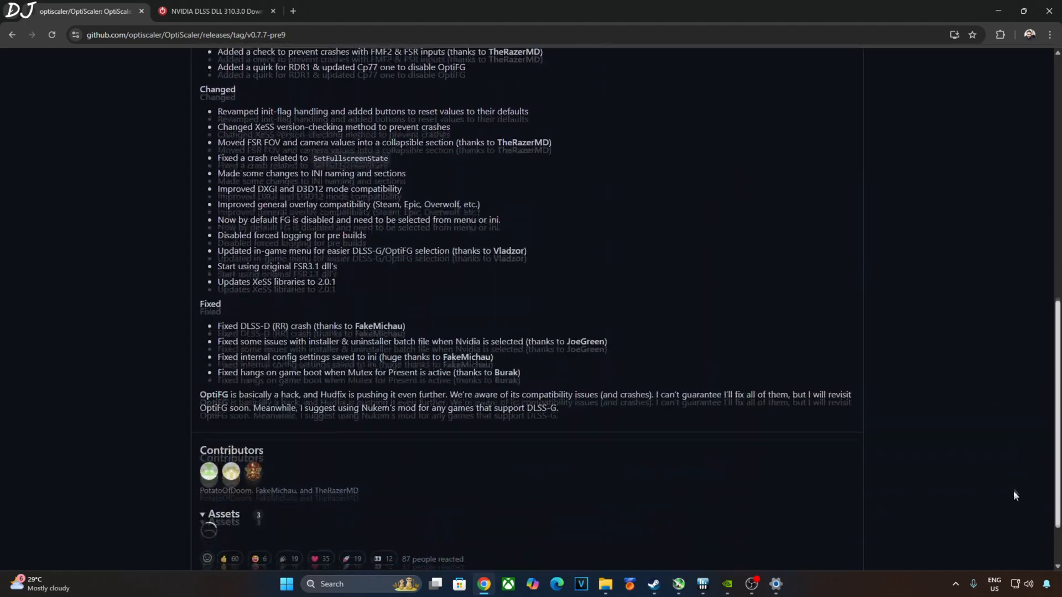
pyautogui.scroll(-3)
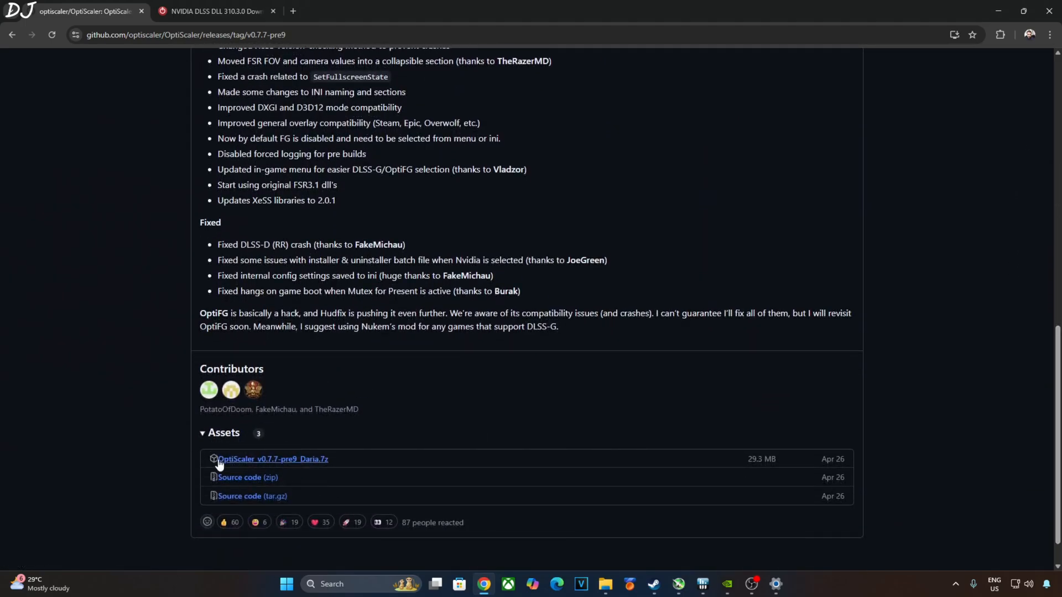
pyautogui.click(210, 11)
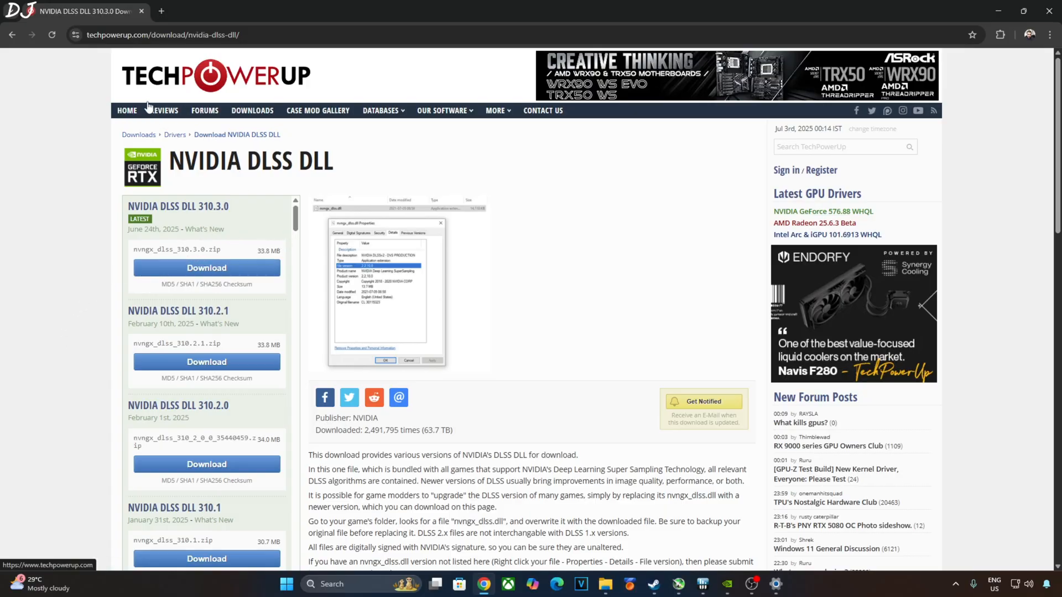
pyautogui.moveTo(99, 218)
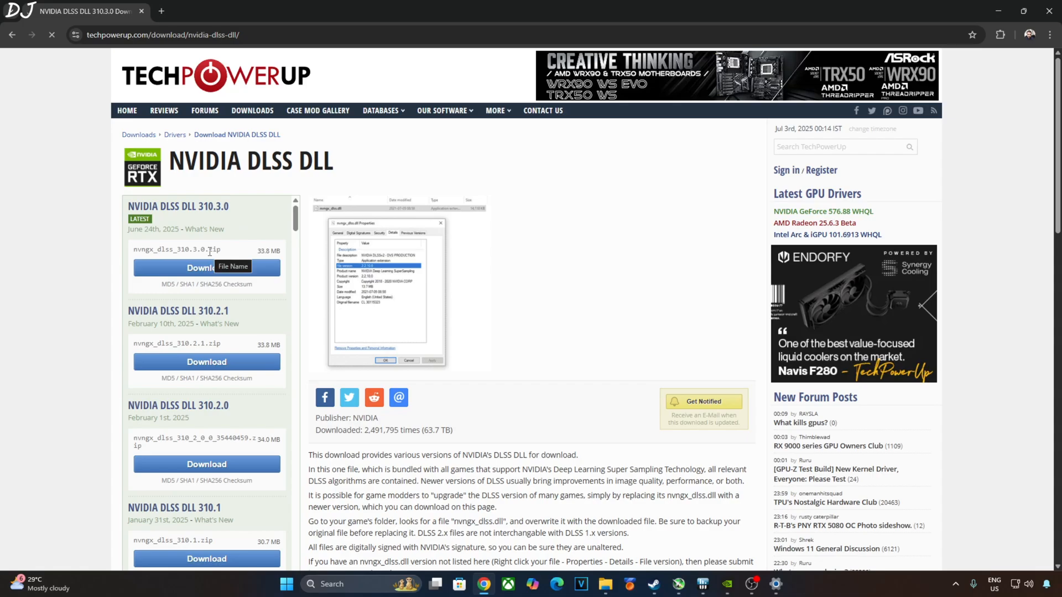
# Step: Download the NVIDIA DLSS DLL 310.3.0 package nvngx_dlss_310.3.0.zip
pyautogui.click(206, 268)
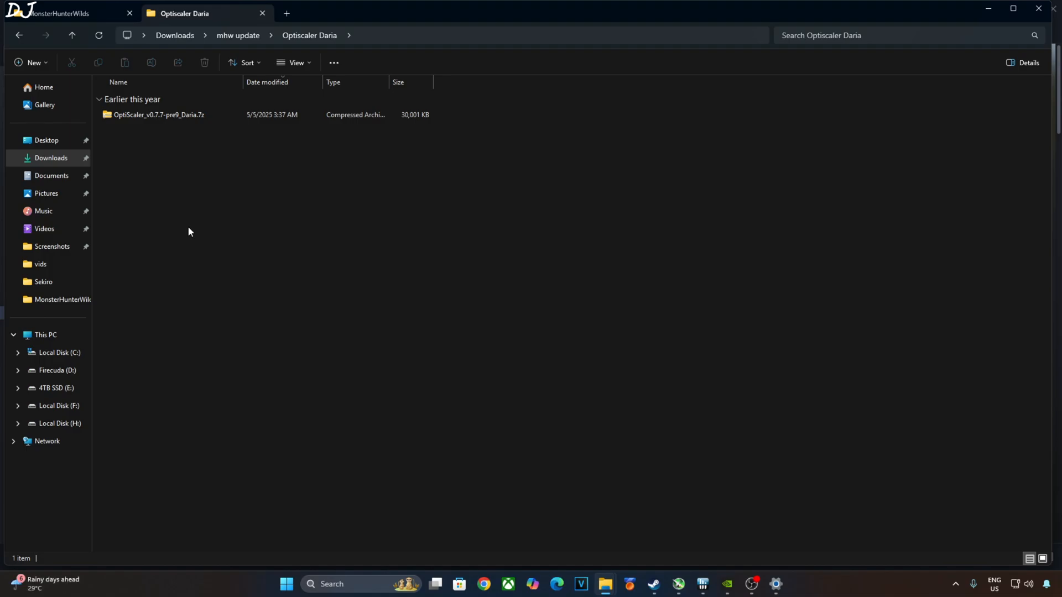
pyautogui.moveTo(128, 195)
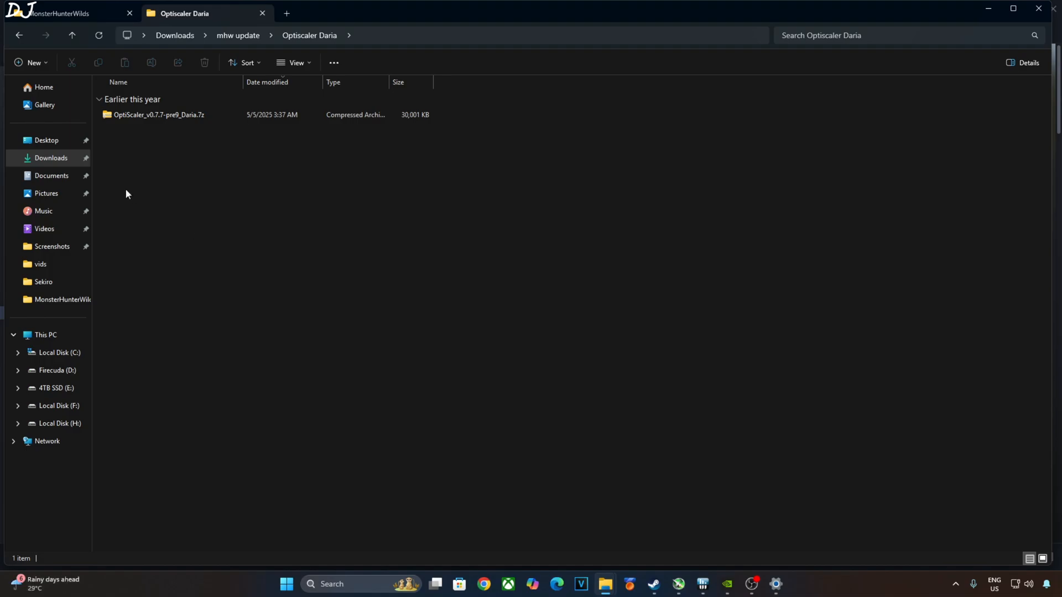
# Step: Select OptiScaler.dll and OptiScaler.ini inside the OptiScaler_v0.7.7-pre9_Daria.7z archive
pyautogui.doubleClick(158, 114)
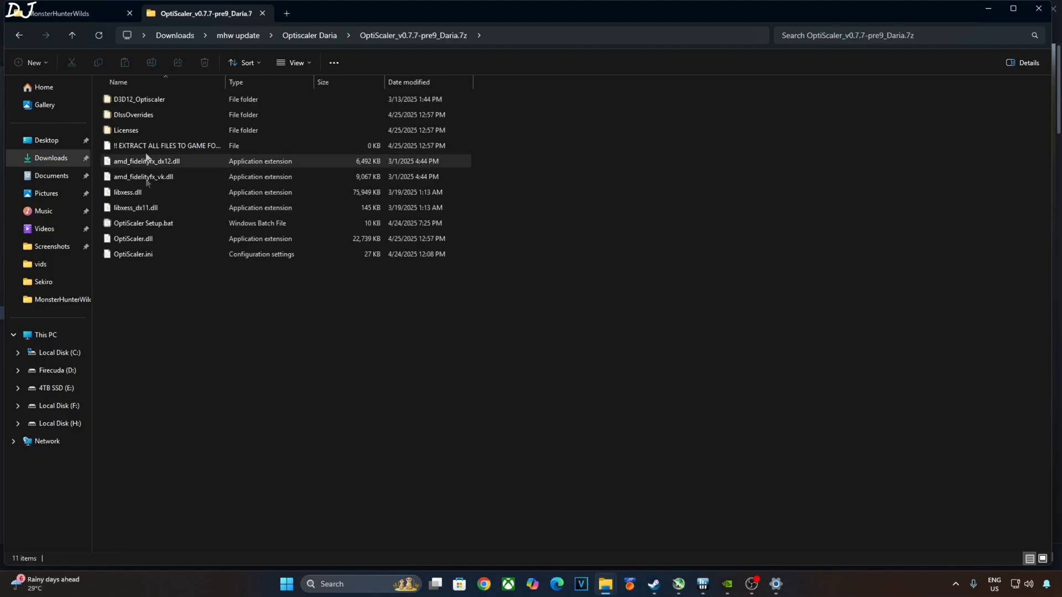
pyautogui.click(133, 254)
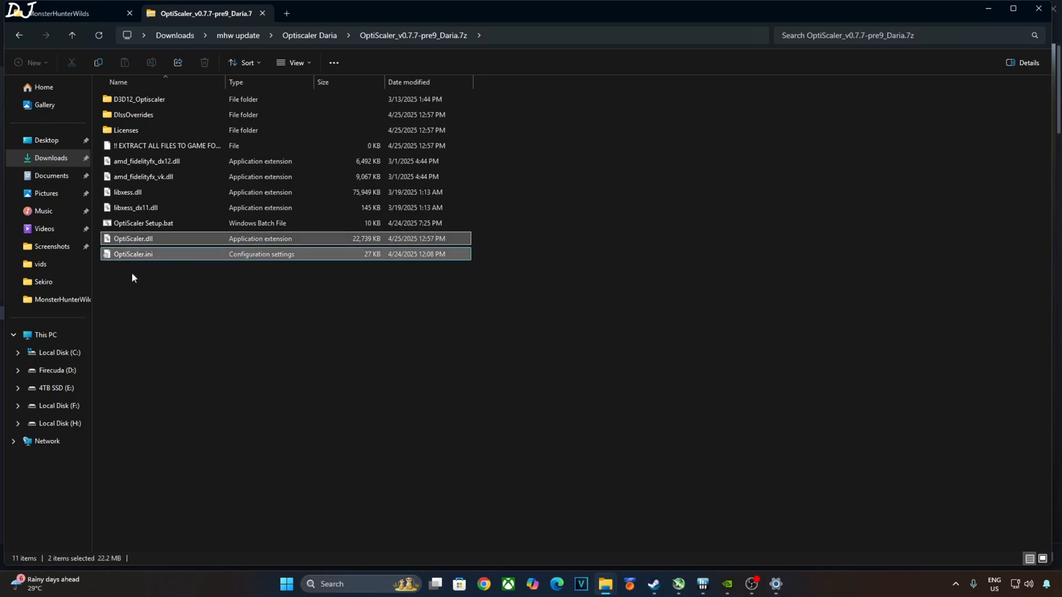
pyautogui.moveTo(405, 495)
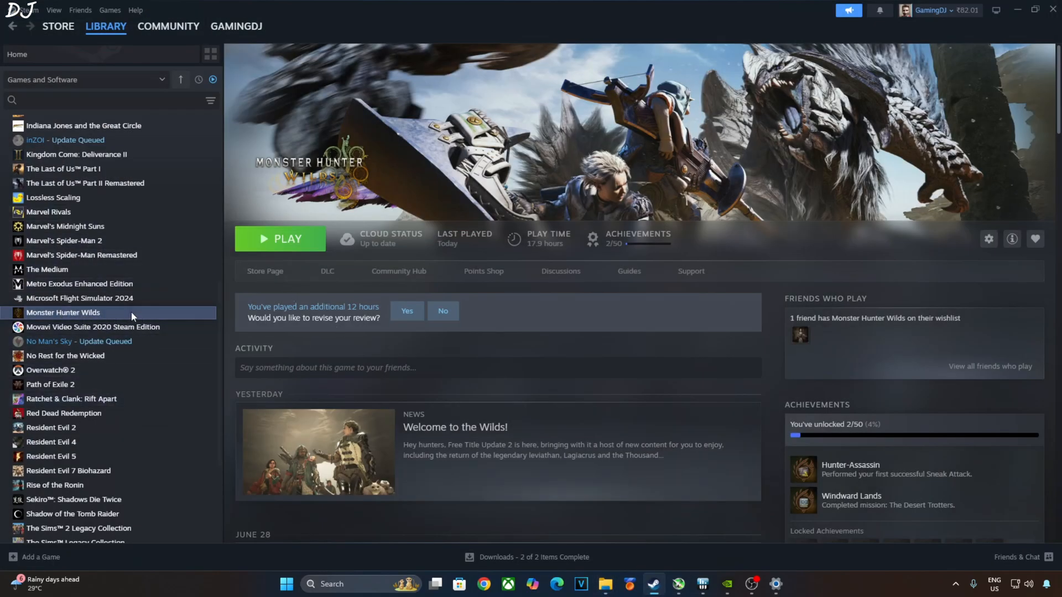
pyautogui.moveTo(255, 392)
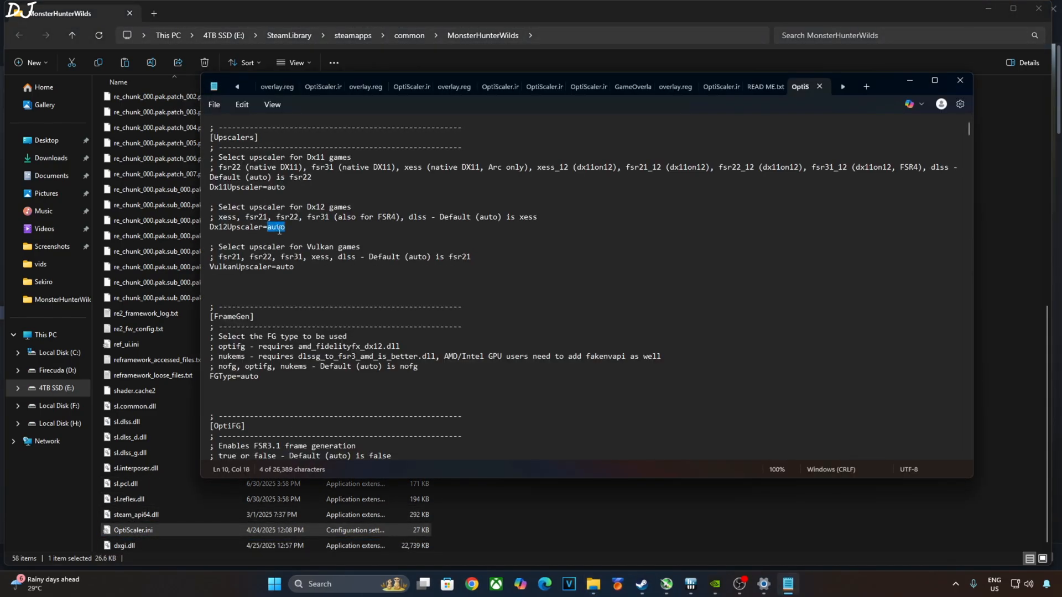
# Step: Set Dx12Upscaler=dlss and FGType=nukems in OptiScaler.ini, then return to the game folder window
pyautogui.write('dlss')
pyautogui.click(236, 375)
pyautogui.write('n')
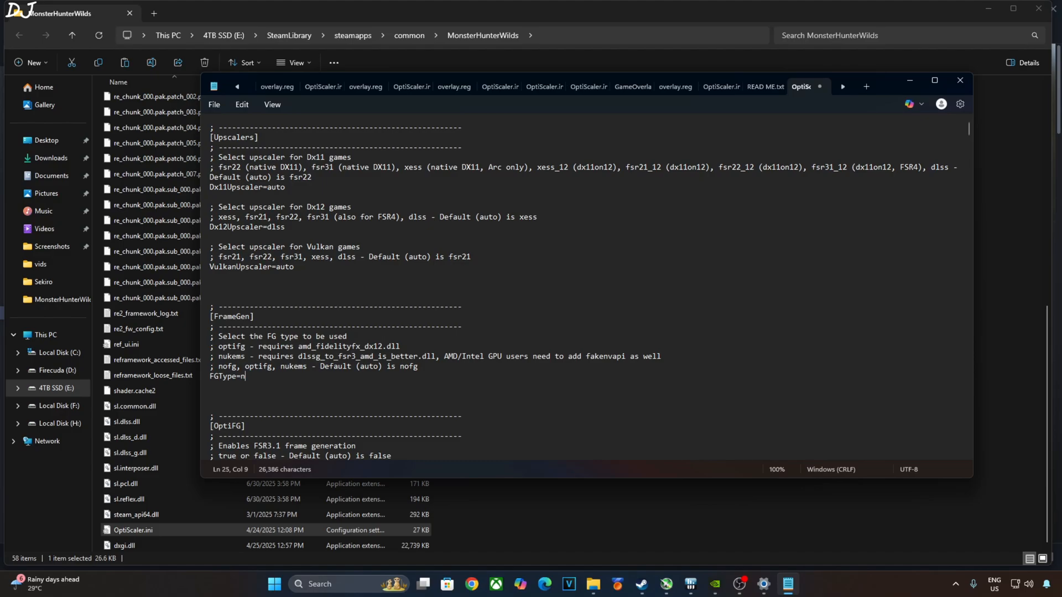
pyautogui.write('ukems')
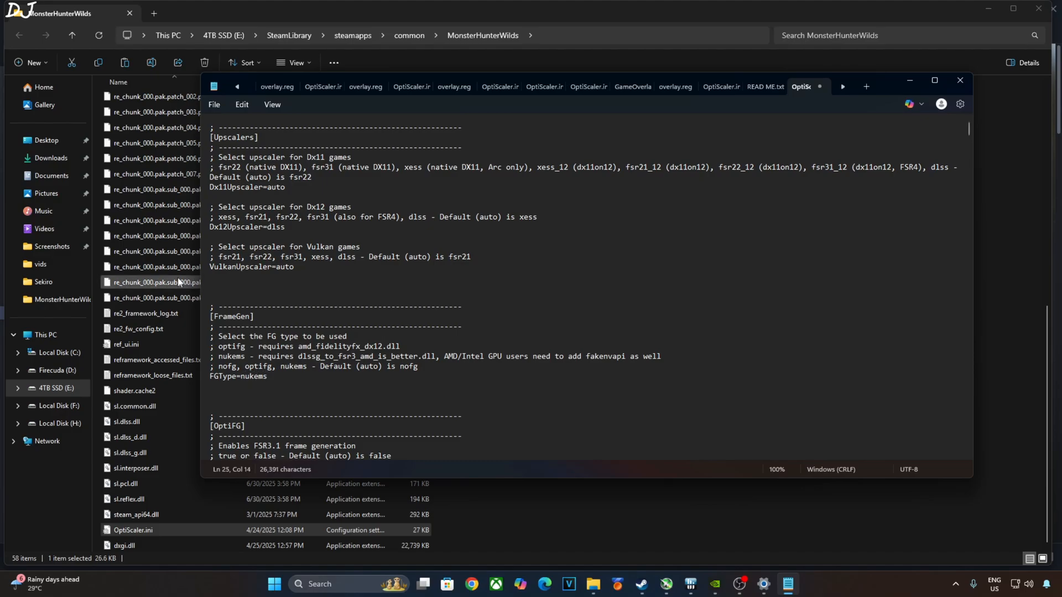
pyautogui.click(272, 104)
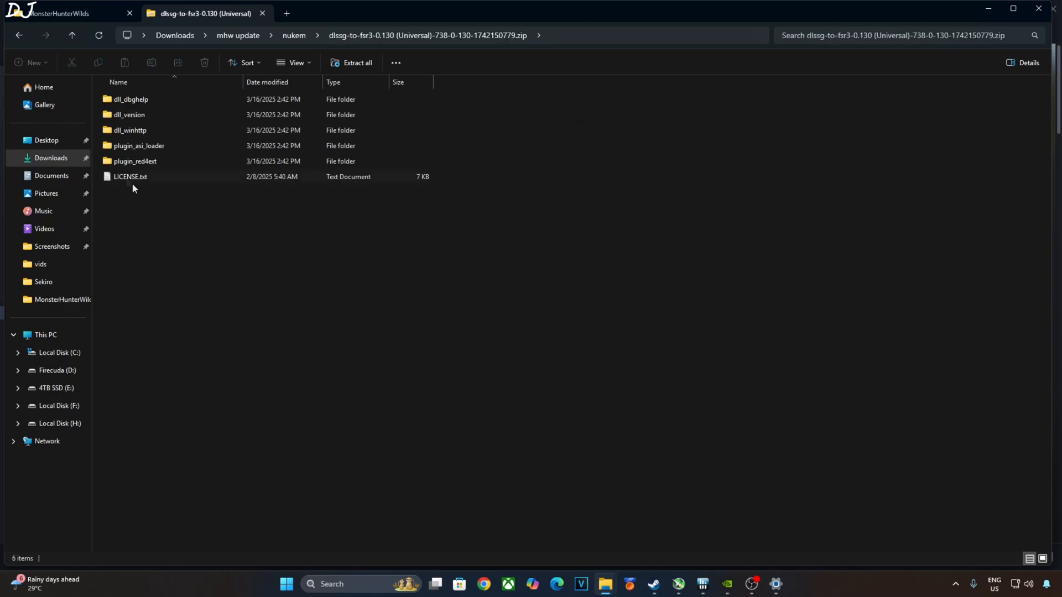
# Step: Take dlssg_to_fsr3_amd_is_better.dll from the archive's dll_version folder and browse to the DLSS downloads
pyautogui.doubleClick(130, 114)
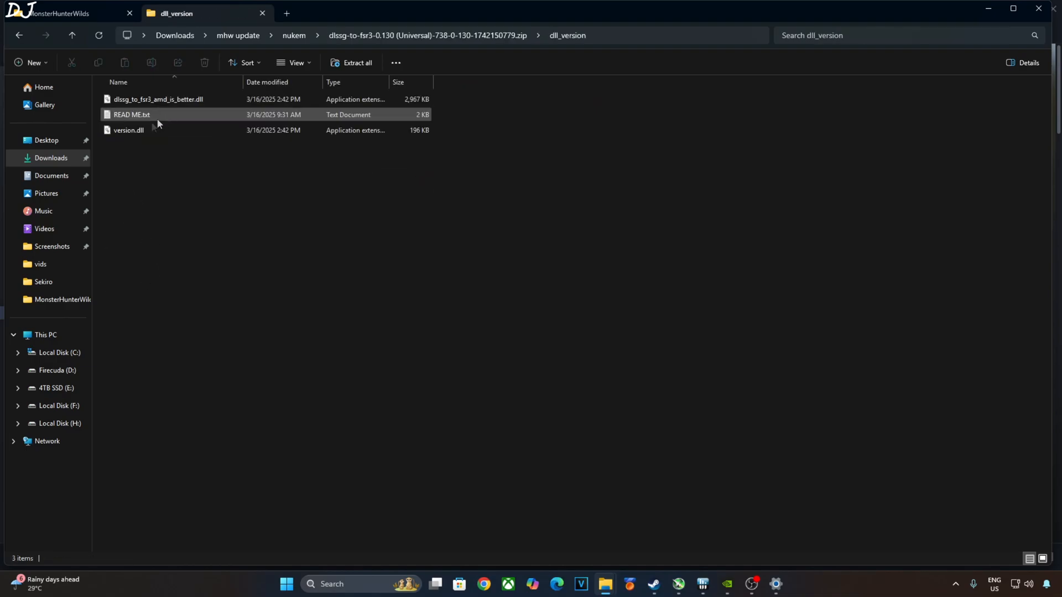
pyautogui.click(158, 98)
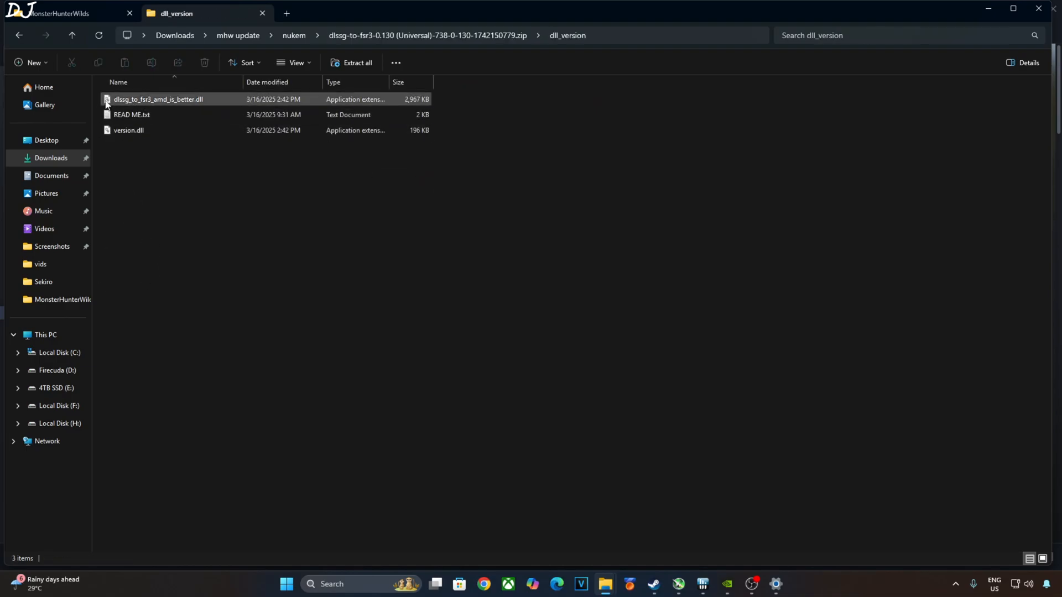
pyautogui.click(158, 98)
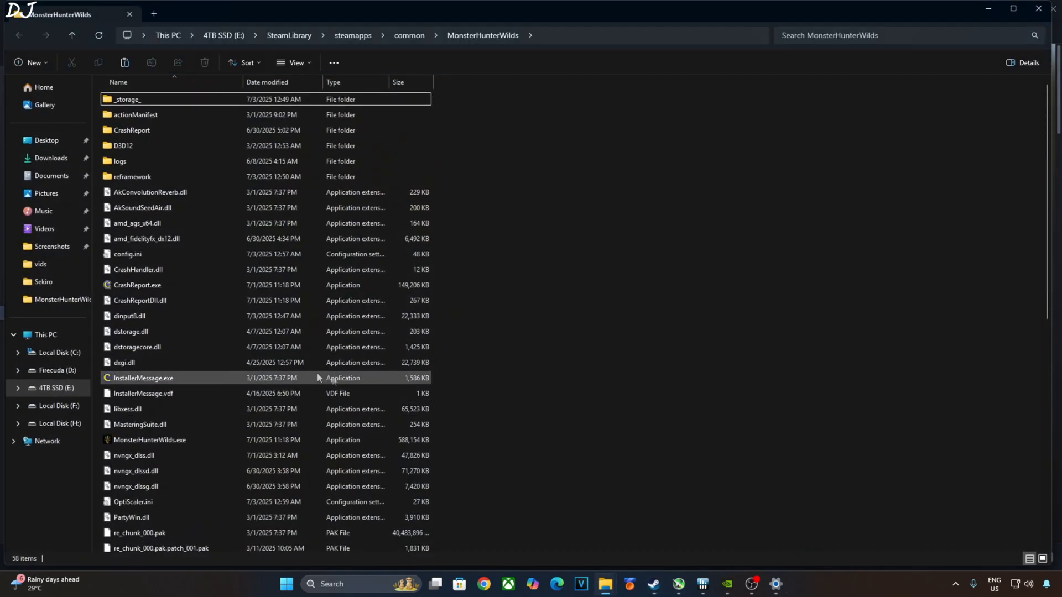
pyautogui.scroll(-3)
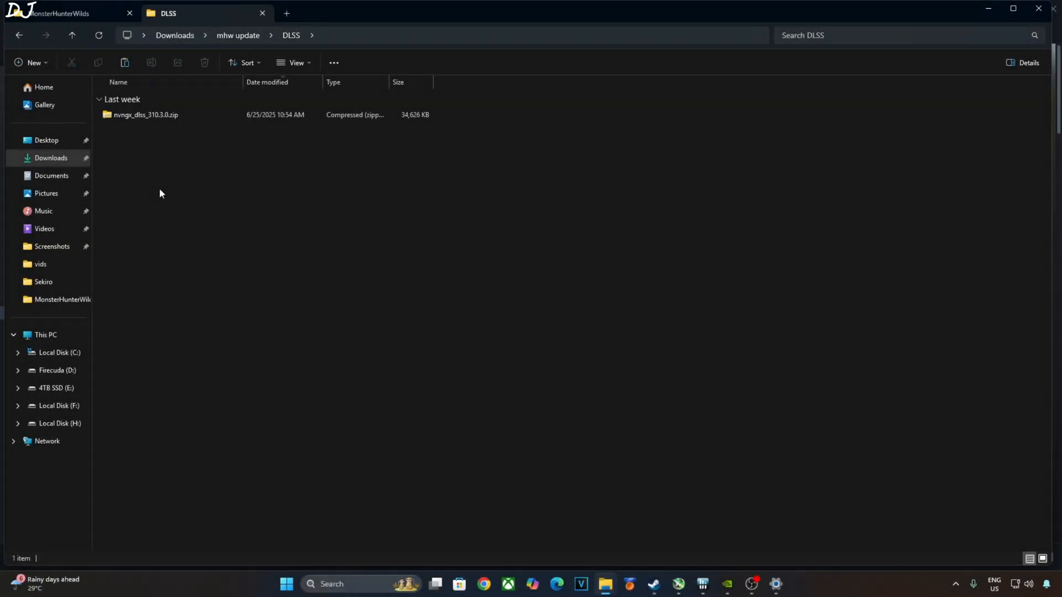
# Step: Copy nvngx_dlss.dll from nvngx_dlss_310.3.0.zip into the game folder, replacing the existing file
pyautogui.doubleClick(145, 114)
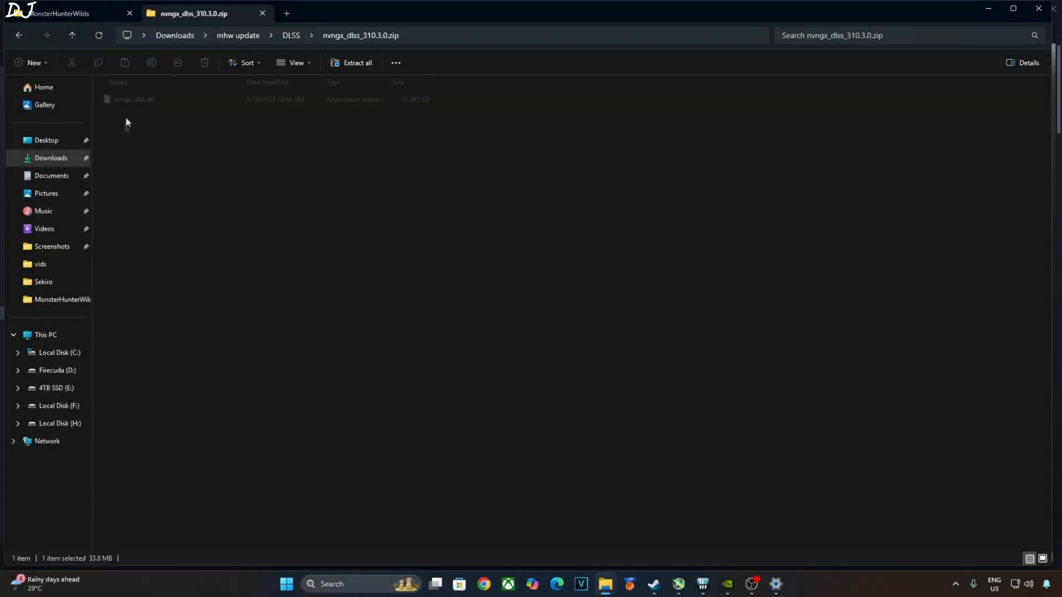
pyautogui.rightClick(133, 98)
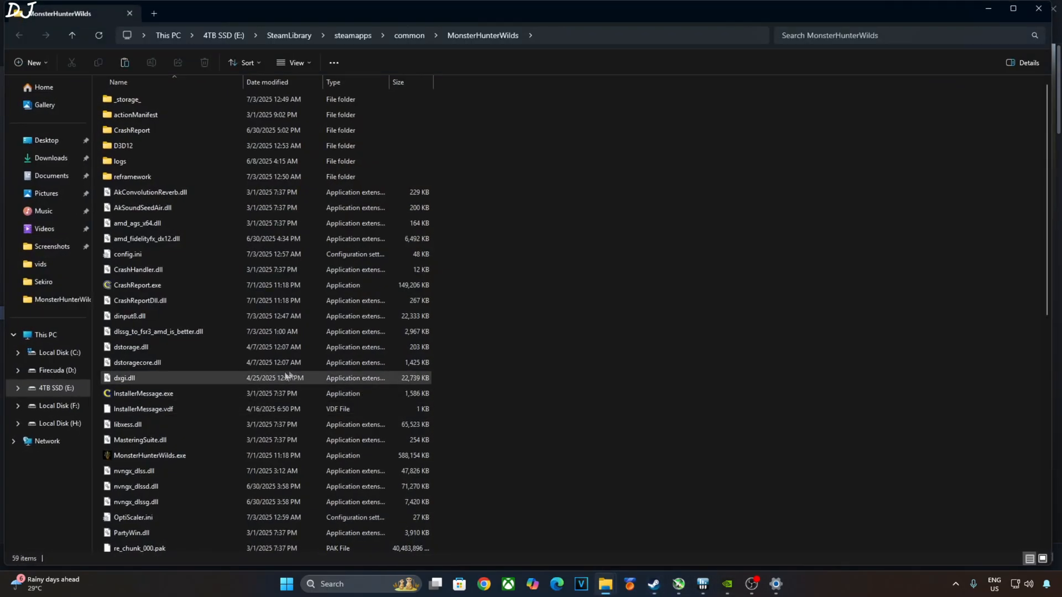
pyautogui.scroll(-3)
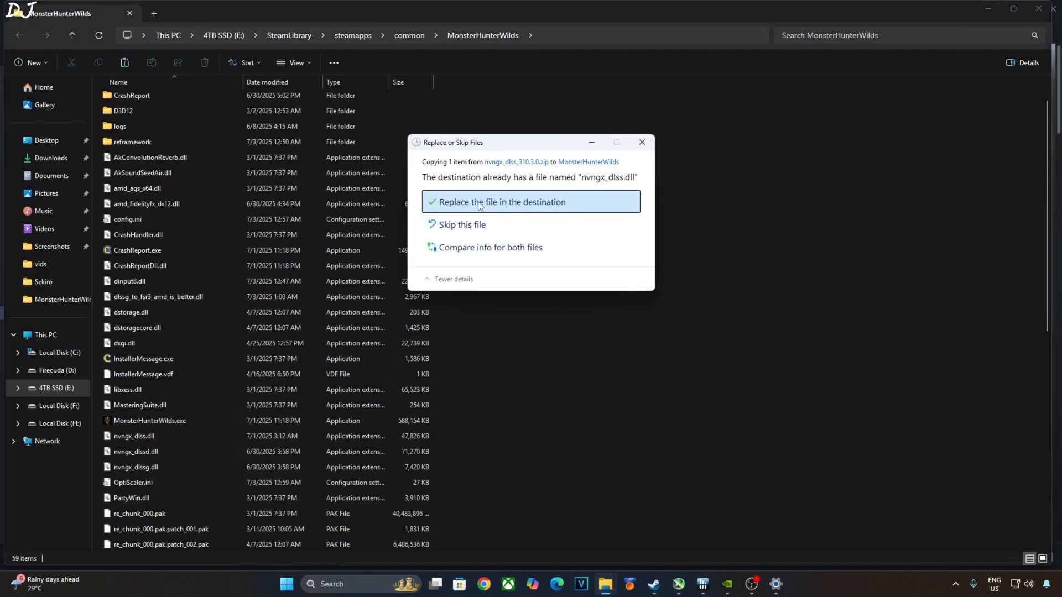
pyautogui.click(501, 201)
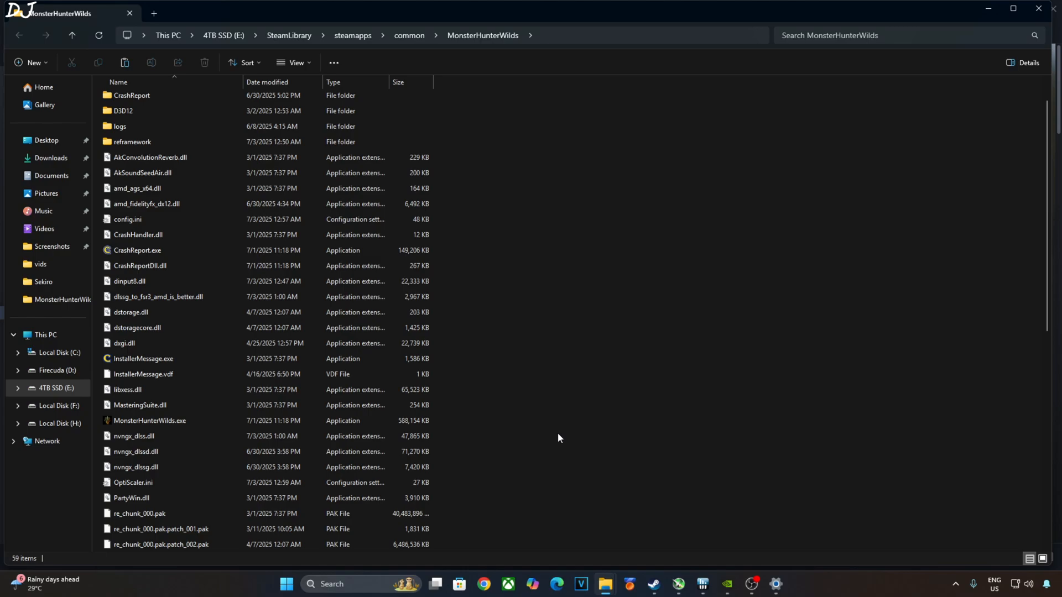
pyautogui.moveTo(568, 396)
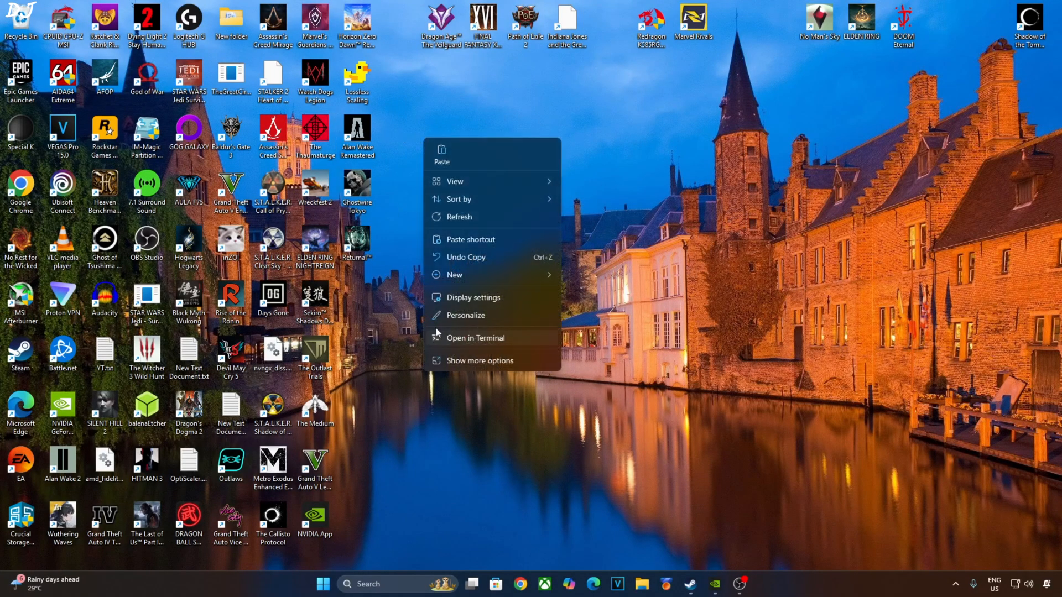
pyautogui.click(472, 298)
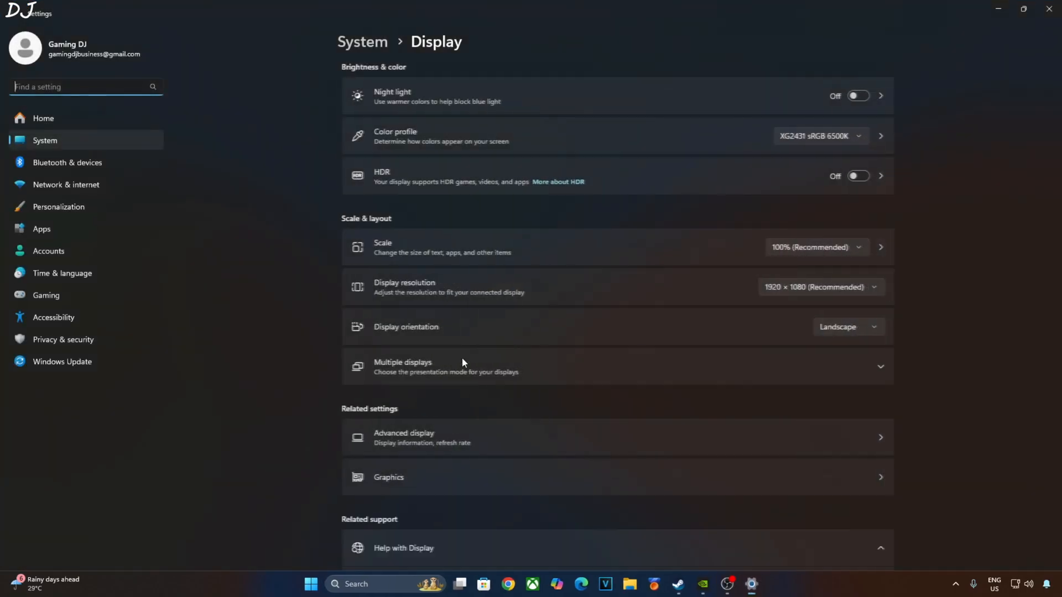
# Step: Confirm hardware-accelerated GPU scheduling and variable refresh rate are on under Advanced graphics settings
pyautogui.click(388, 477)
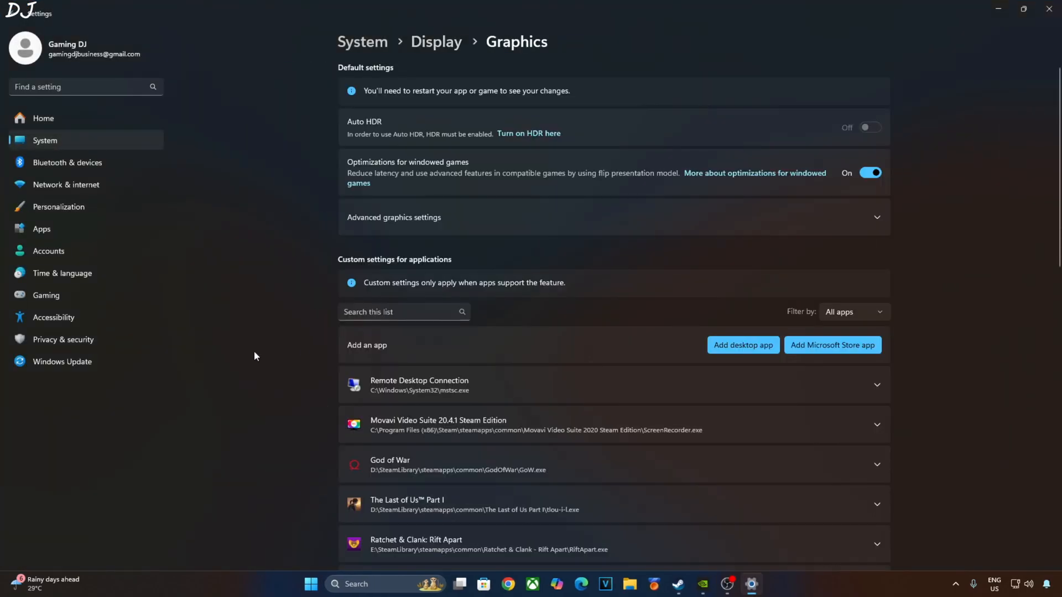
pyautogui.click(613, 217)
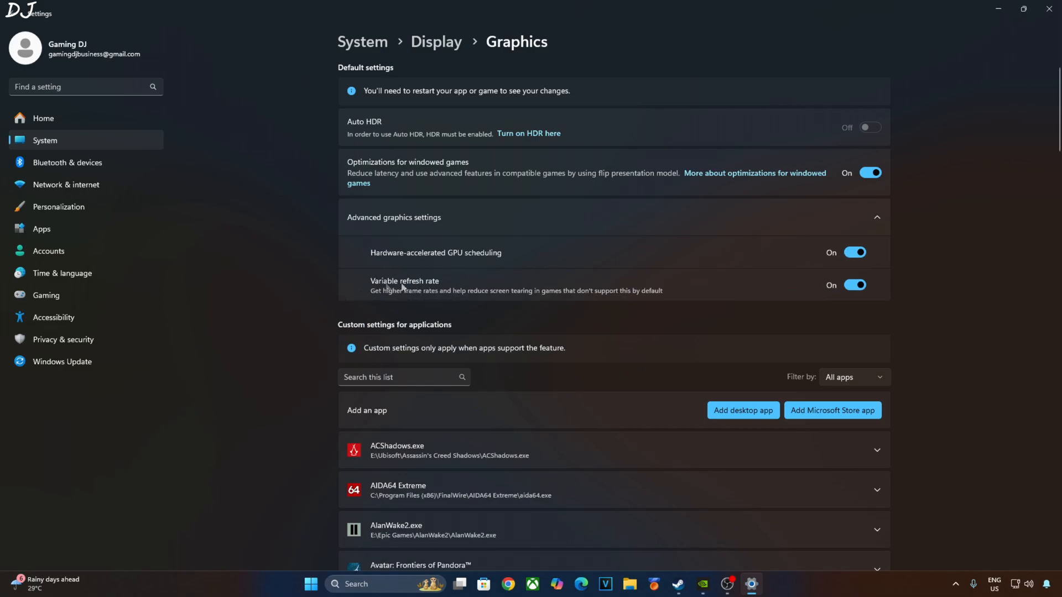
pyautogui.moveTo(345, 298)
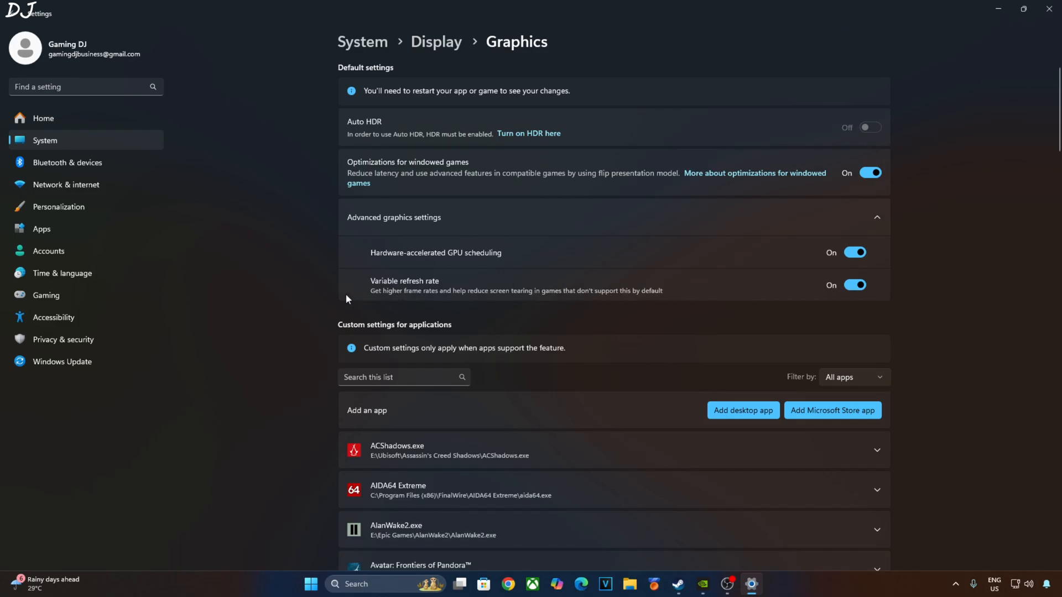
pyautogui.moveTo(236, 308)
pyautogui.write('n')
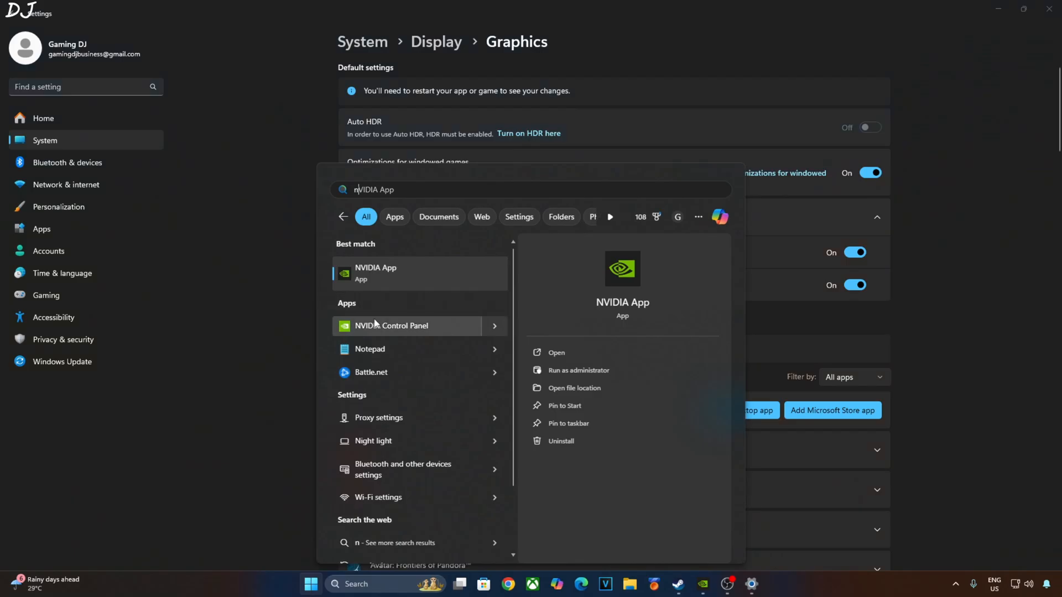
# Step: In NVIDIA Control Panel verify Vertical sync is on for the game and G-SYNC Compatible is enabled
pyautogui.click(390, 325)
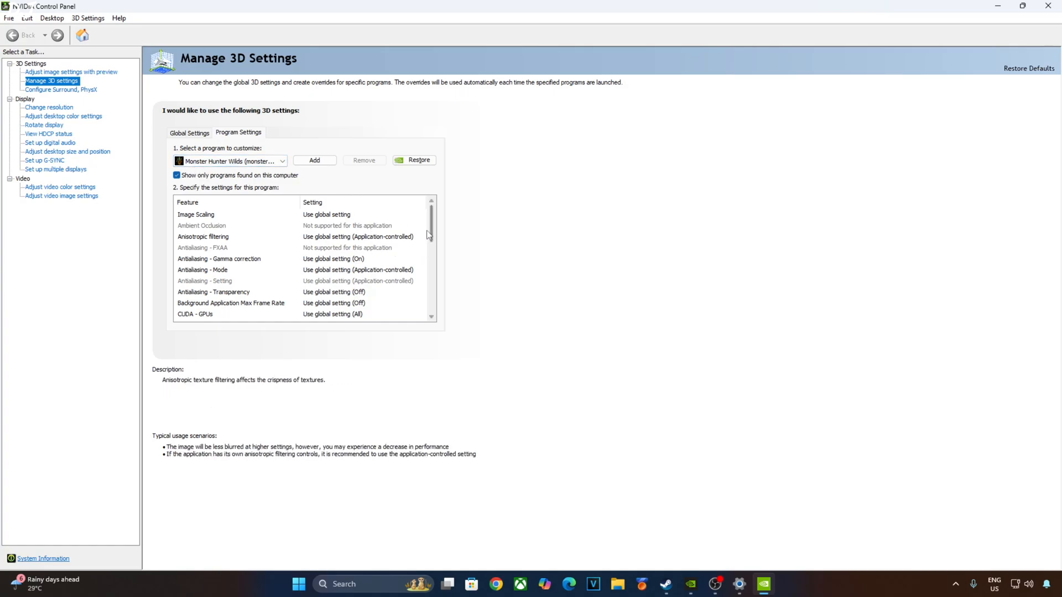
pyautogui.scroll(-3)
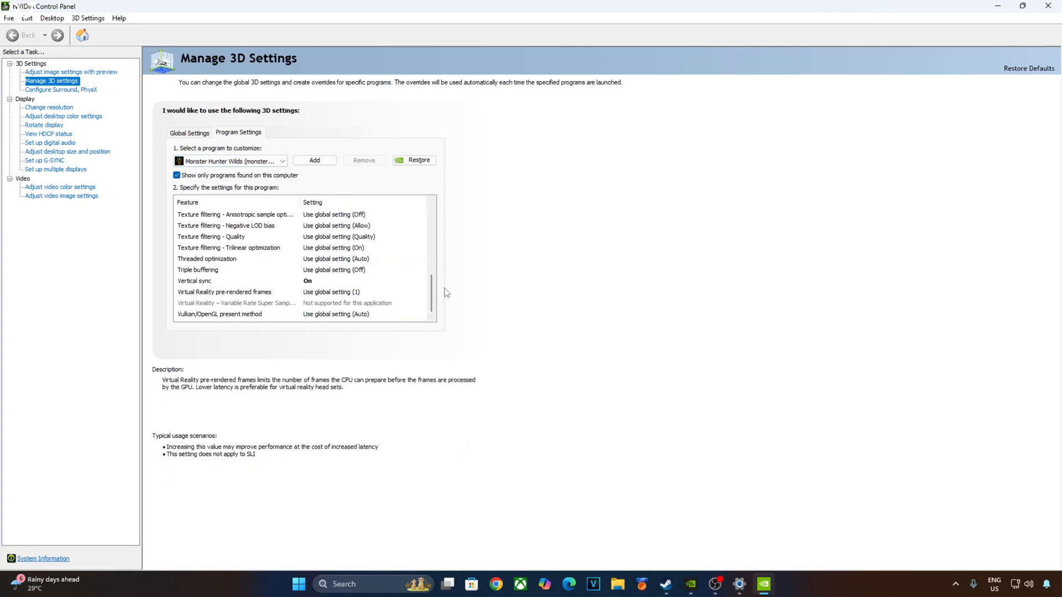
pyautogui.click(195, 279)
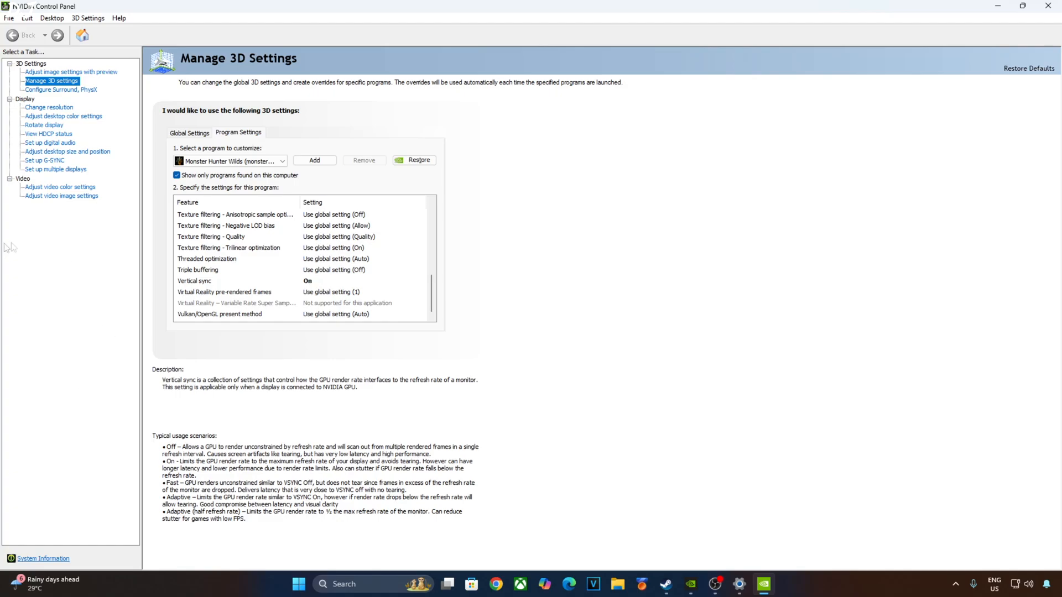
pyautogui.click(44, 160)
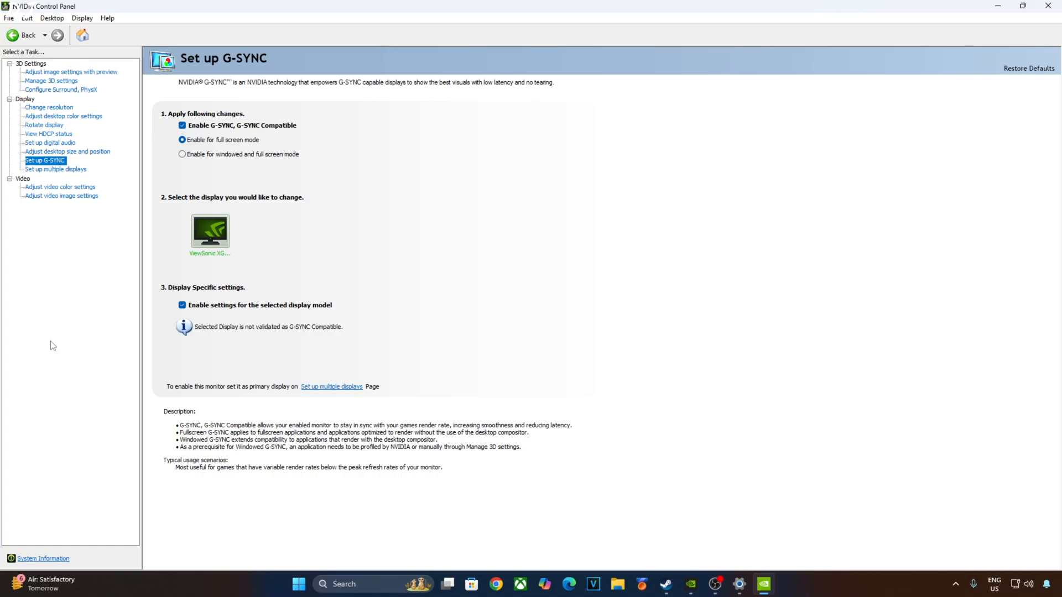
pyautogui.moveTo(110, 99)
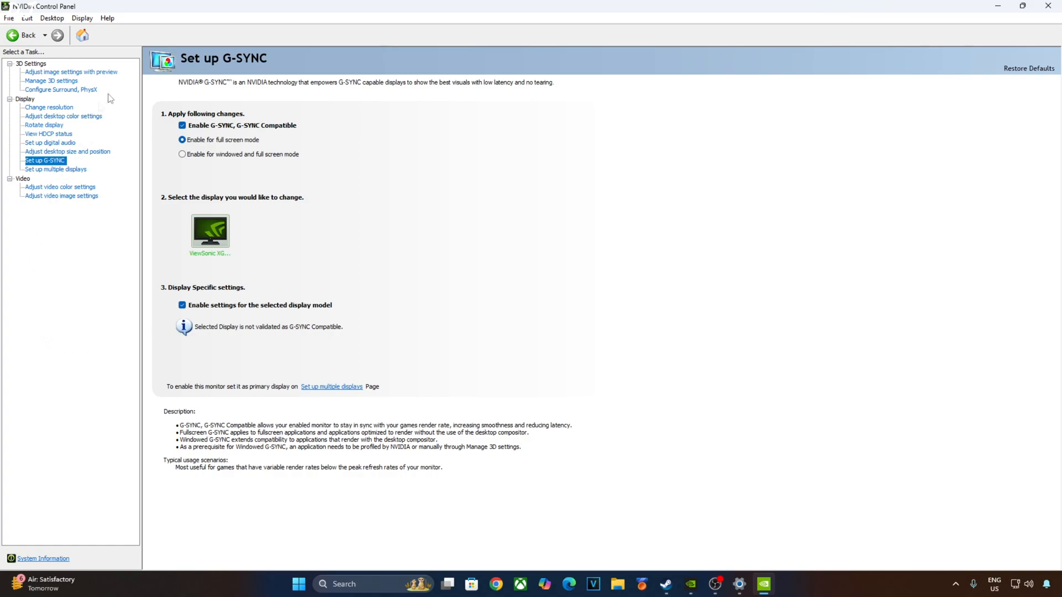
pyautogui.moveTo(107, 62)
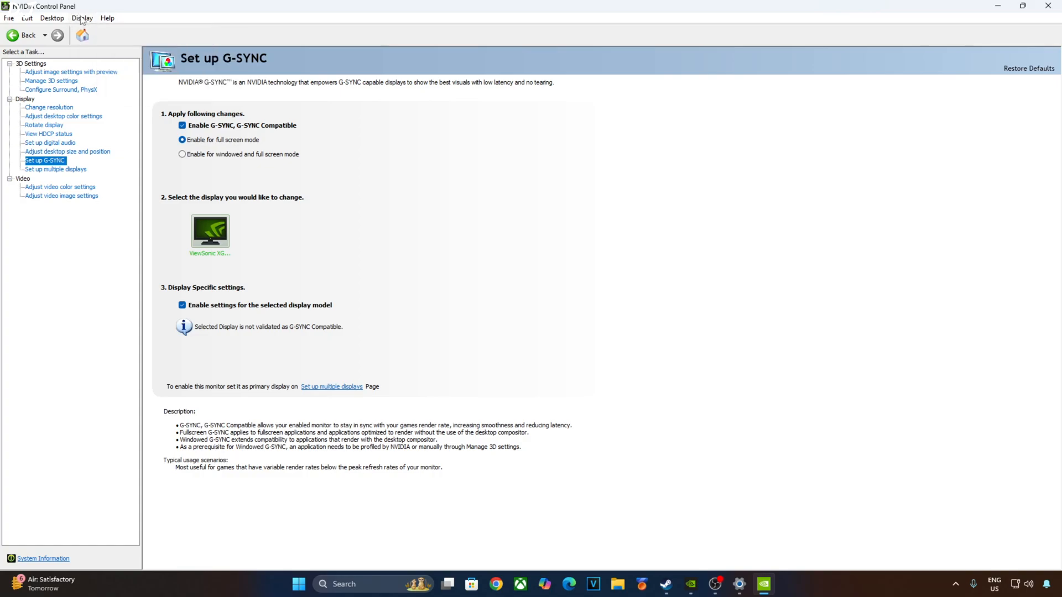
pyautogui.click(81, 18)
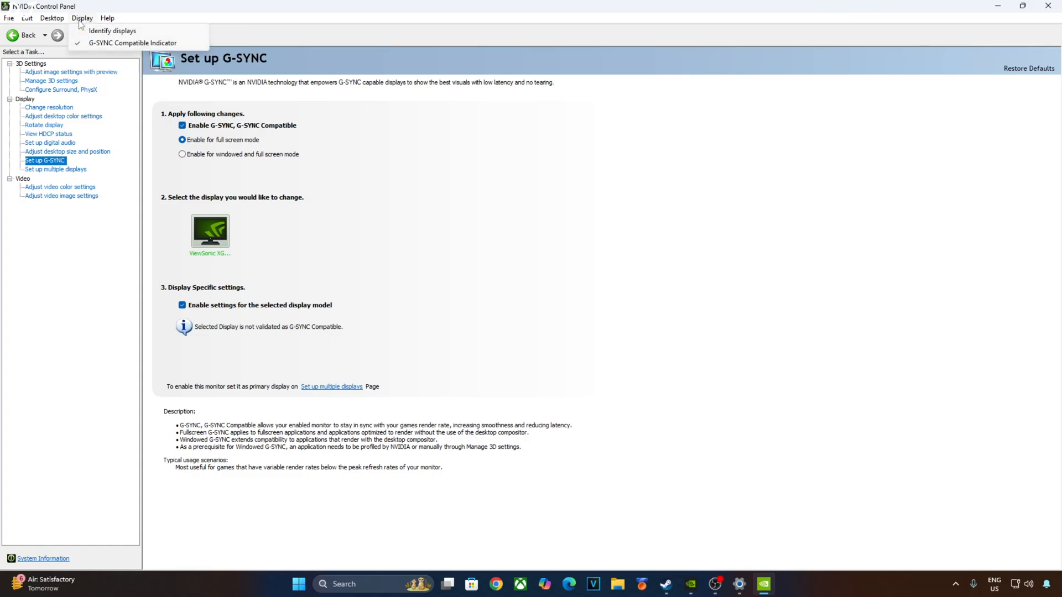
pyautogui.moveTo(995, 5)
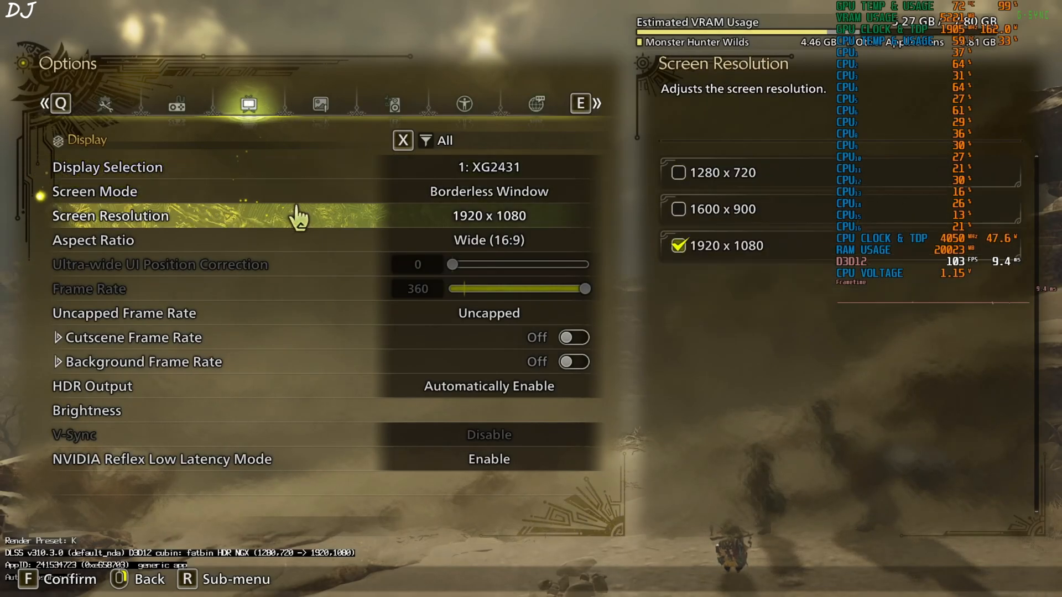
# Step: Leave in-game V-Sync disabled and set Frame Generation to NVIDIA DLSS 2x, then bring up the OptiScaler overlay
pyautogui.click(95, 192)
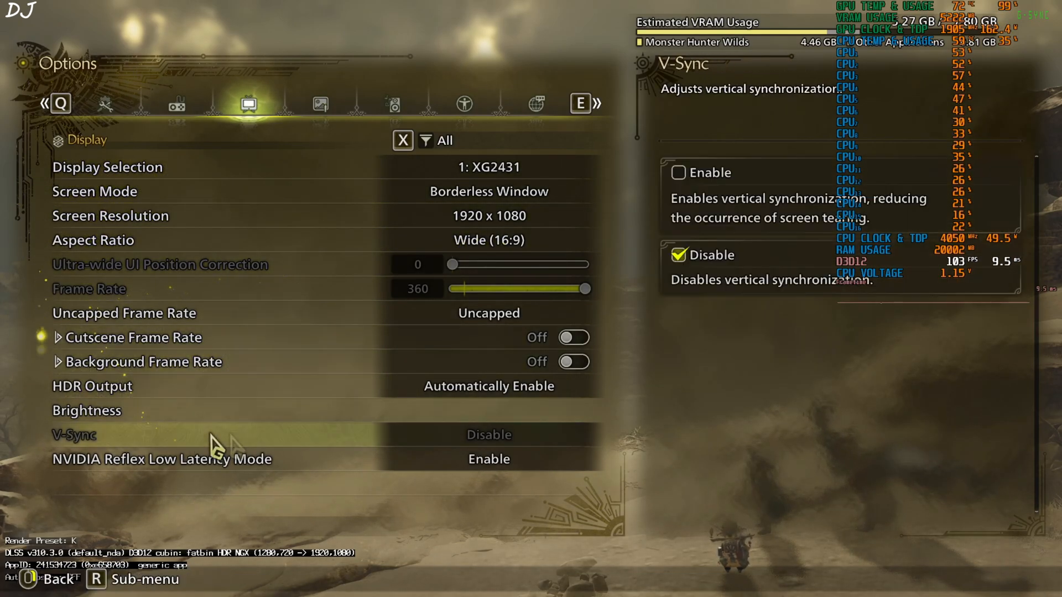
pyautogui.click(320, 104)
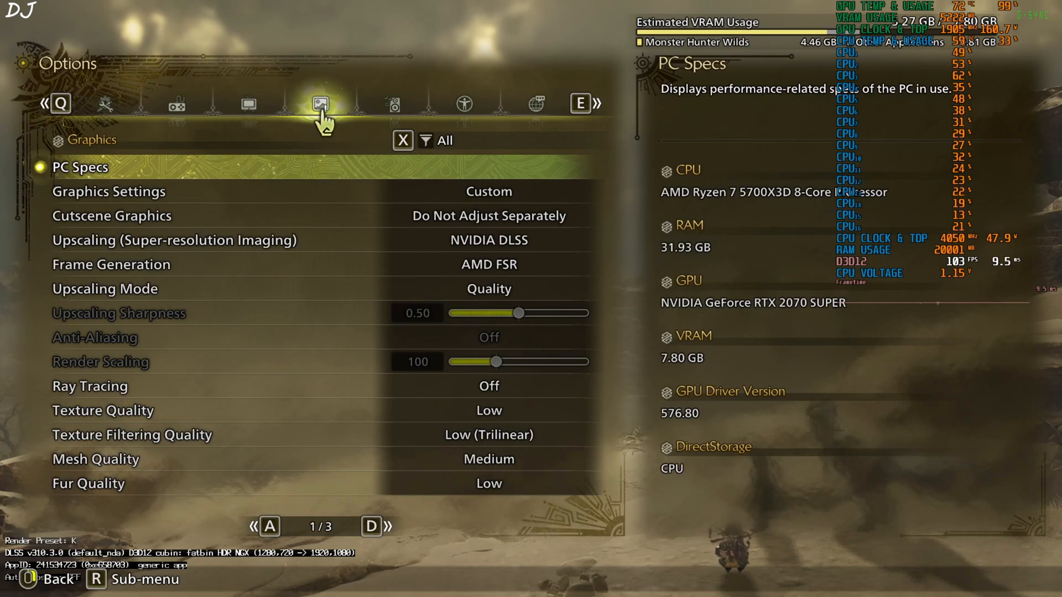
pyautogui.click(105, 288)
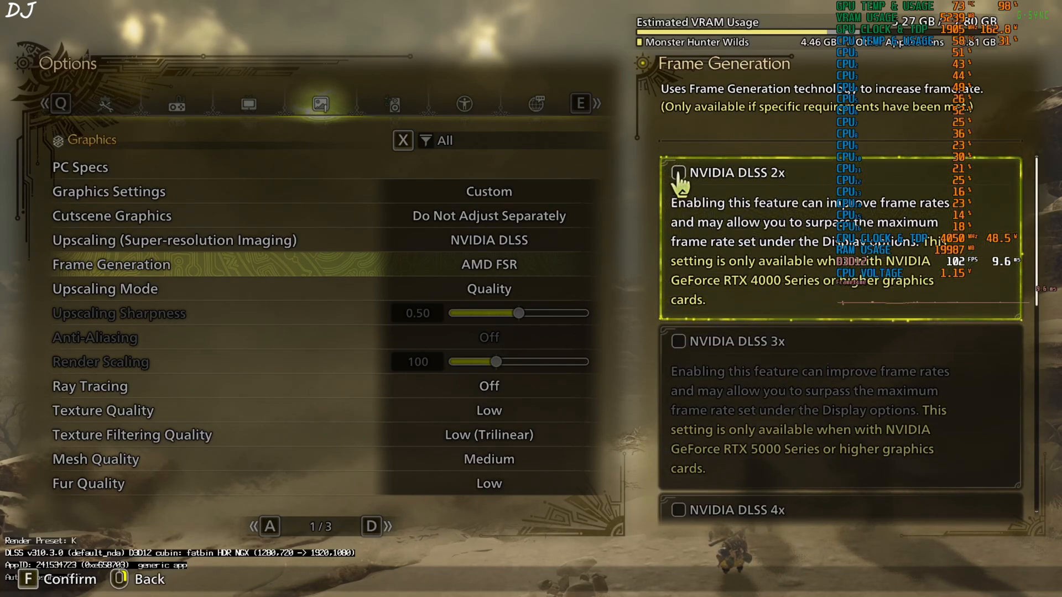
pyautogui.click(676, 173)
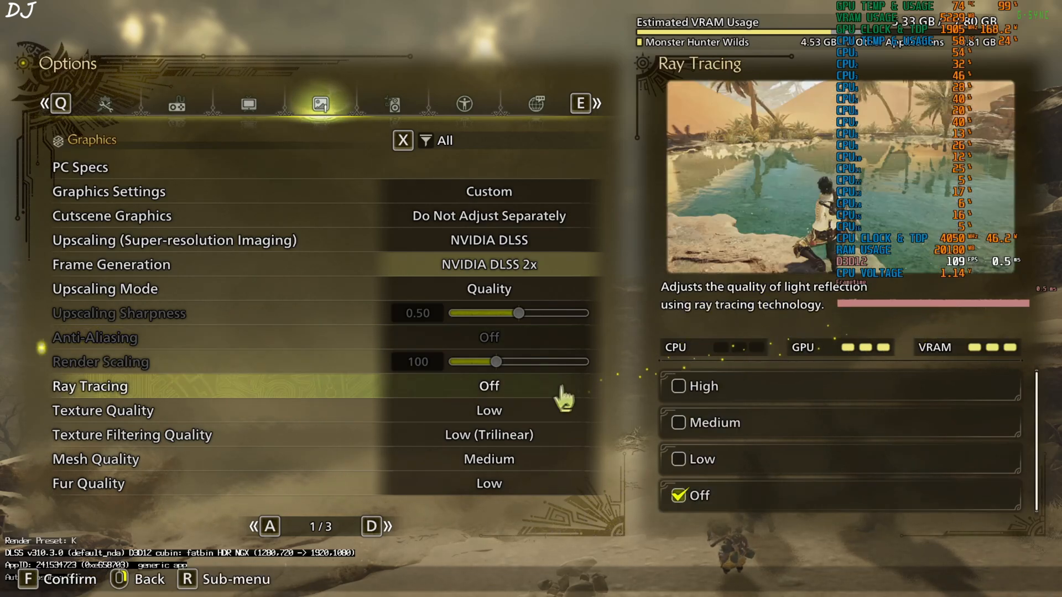
pyautogui.click(88, 483)
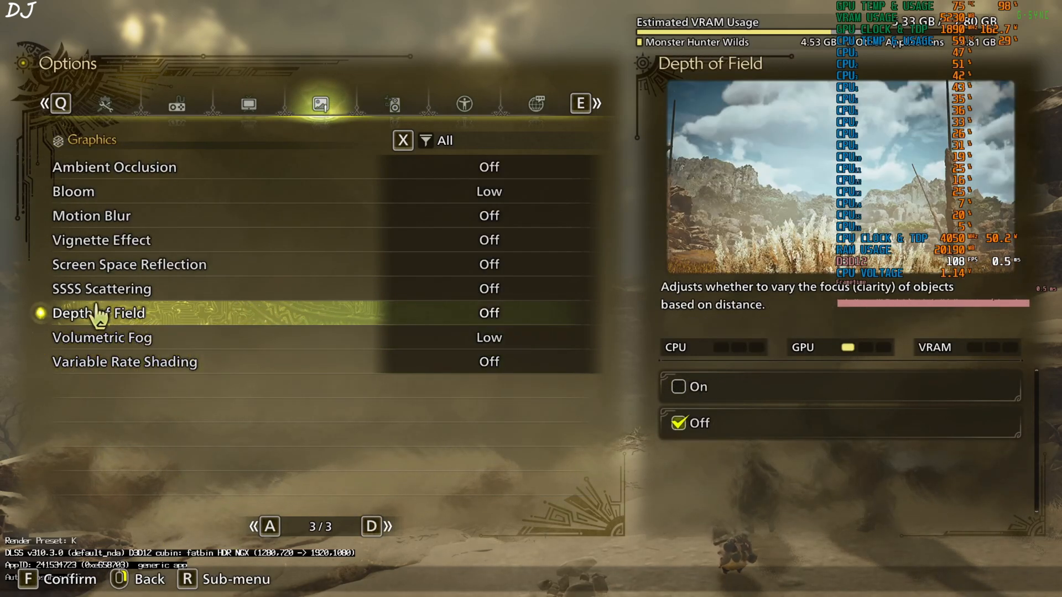
pyautogui.press('Escape')
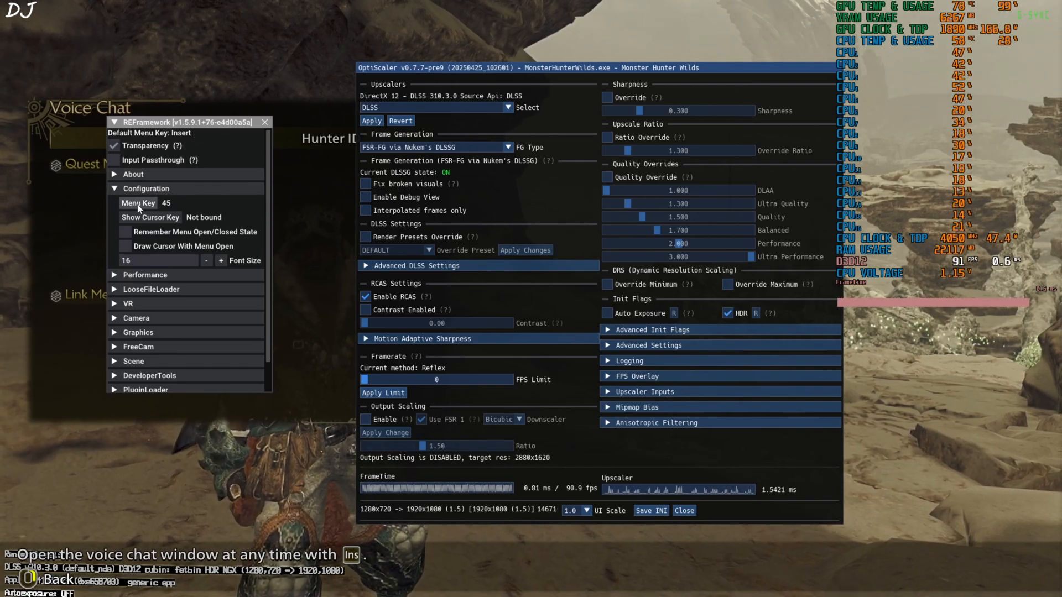
# Step: Enable Auto Exposure under Init Flags in the OptiScaler overlay and save the INI
pyautogui.click(138, 203)
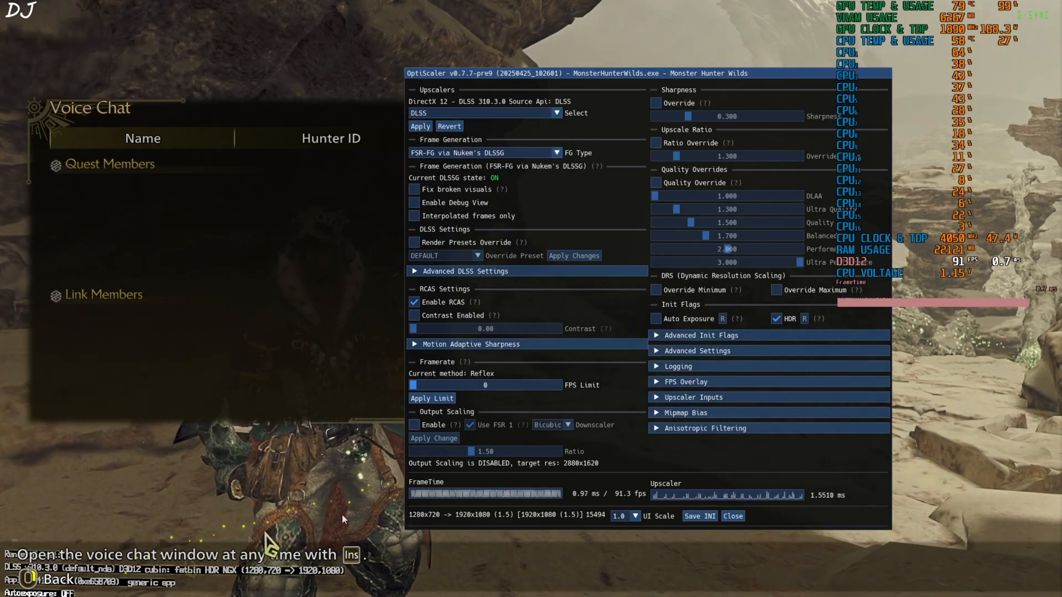
pyautogui.moveTo(654, 320)
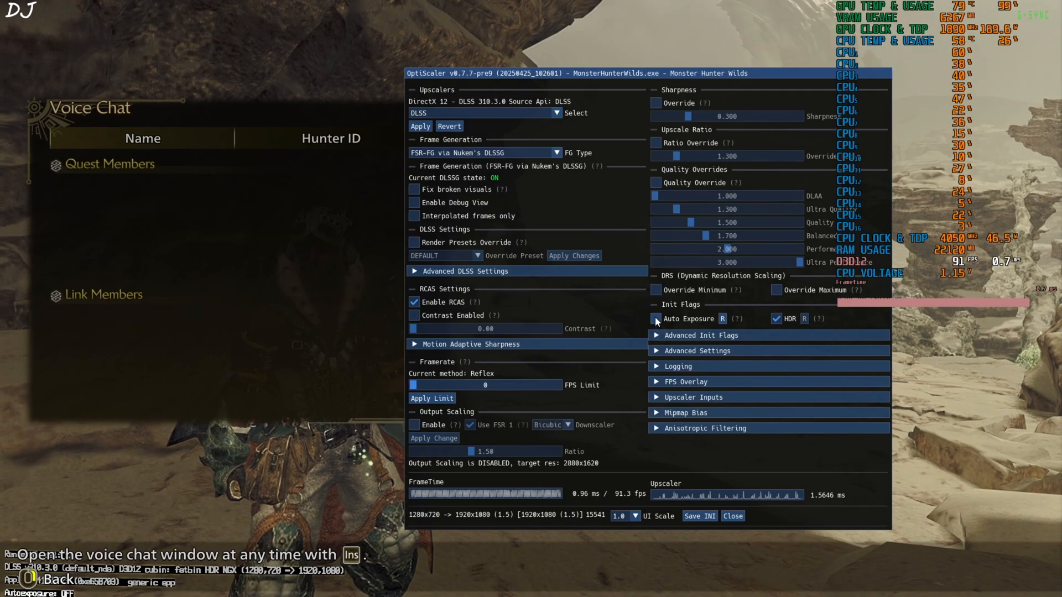
pyautogui.click(655, 318)
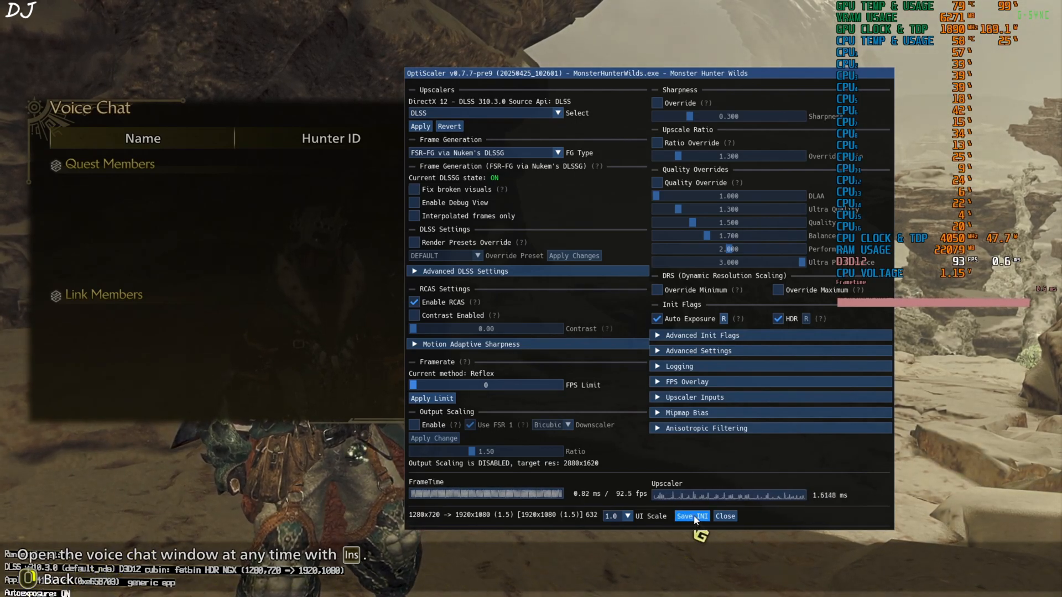
pyautogui.click(724, 516)
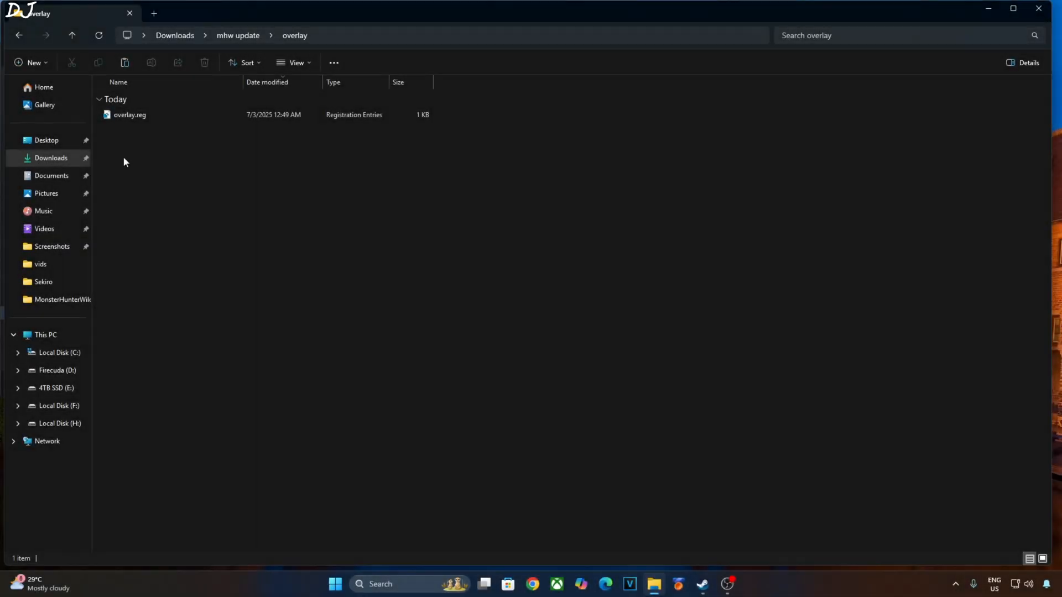
# Step: Edit overlay.reg in Notepad to ShowDlssIndicator=dword:00000000, save it and run it to merge
pyautogui.rightClick(128, 114)
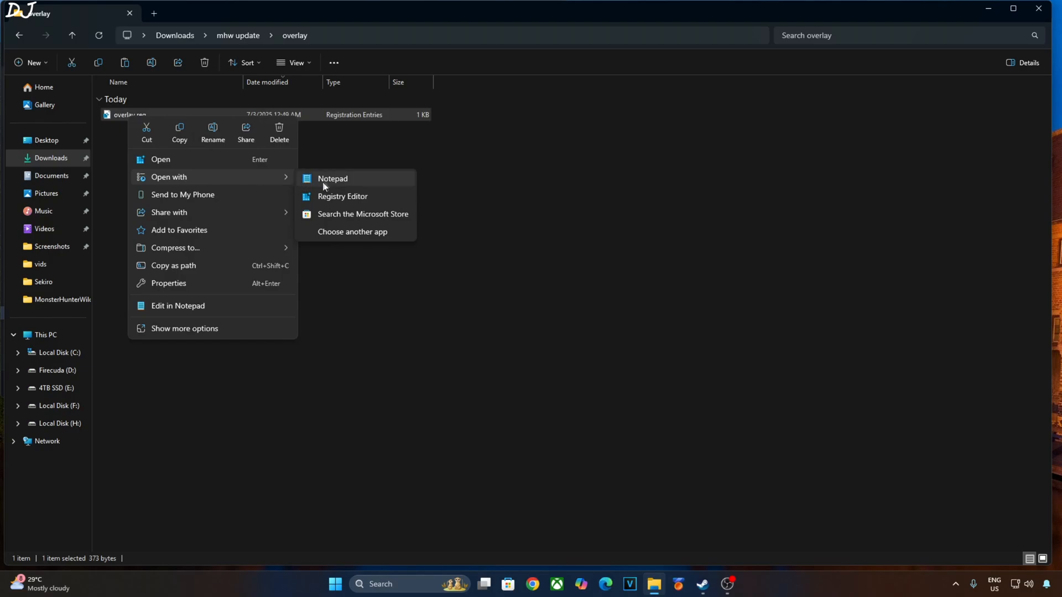
pyautogui.click(332, 178)
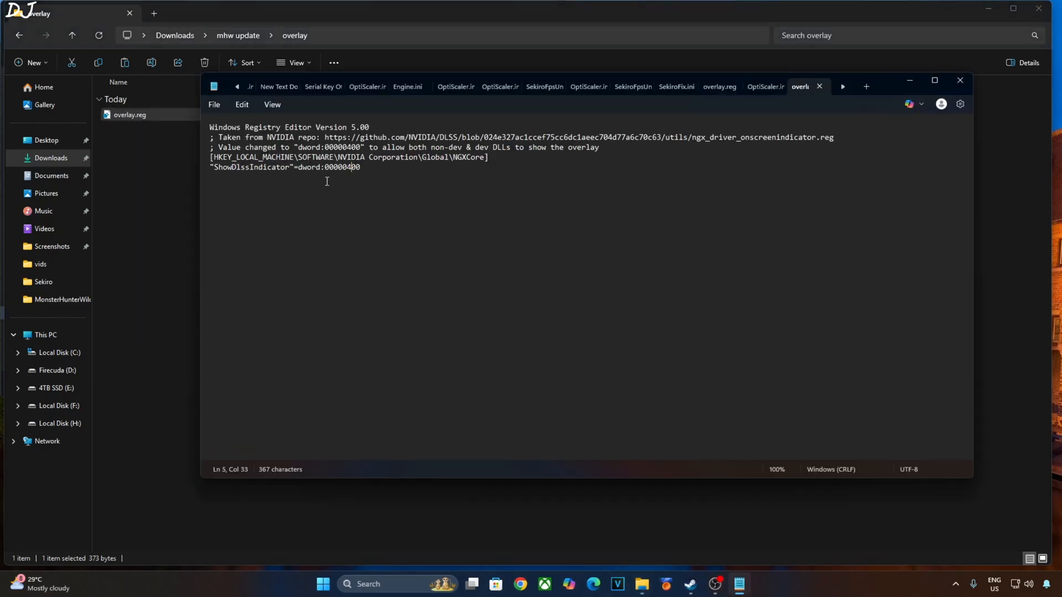
pyautogui.moveTo(326, 194)
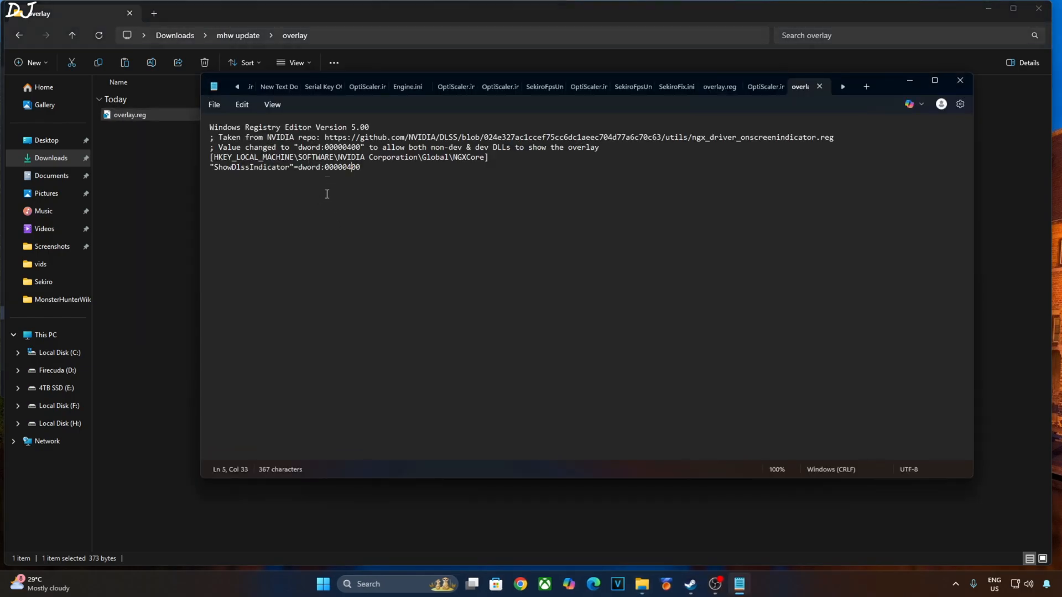
pyautogui.write('00000000')
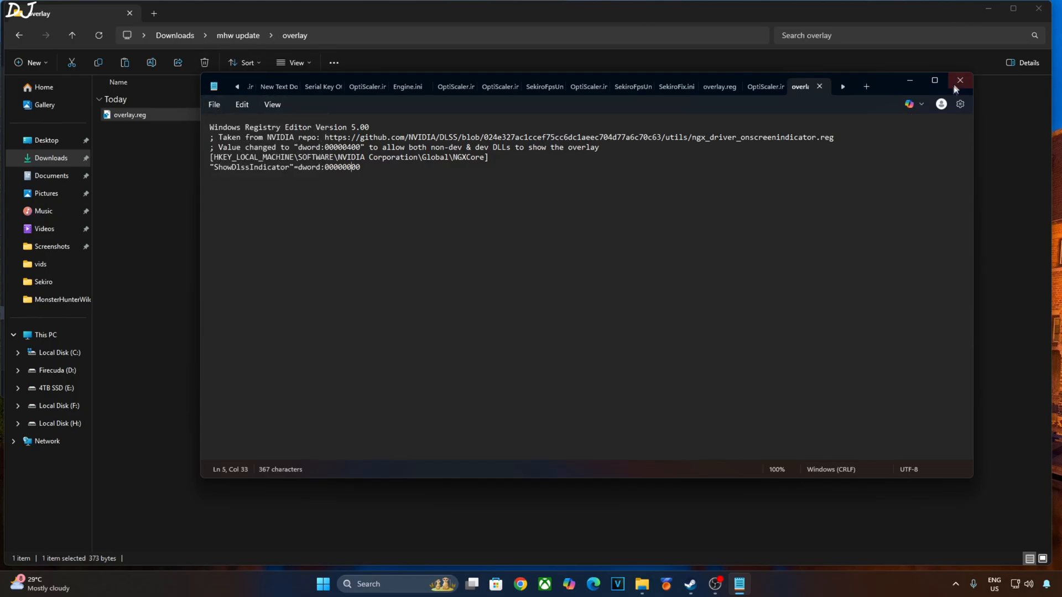
pyautogui.rightClick(128, 114)
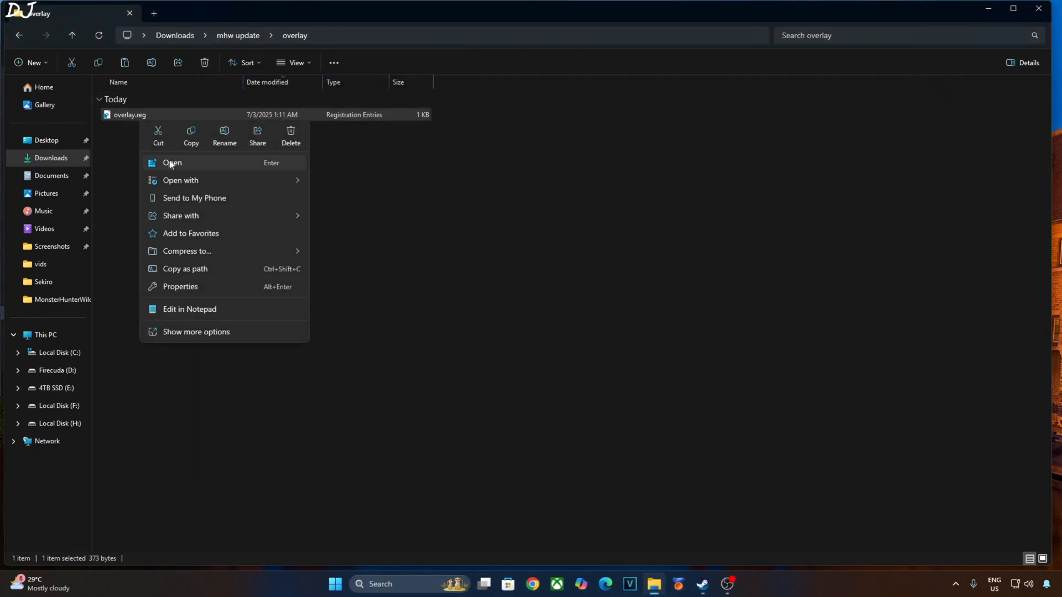
pyautogui.moveTo(206, 174)
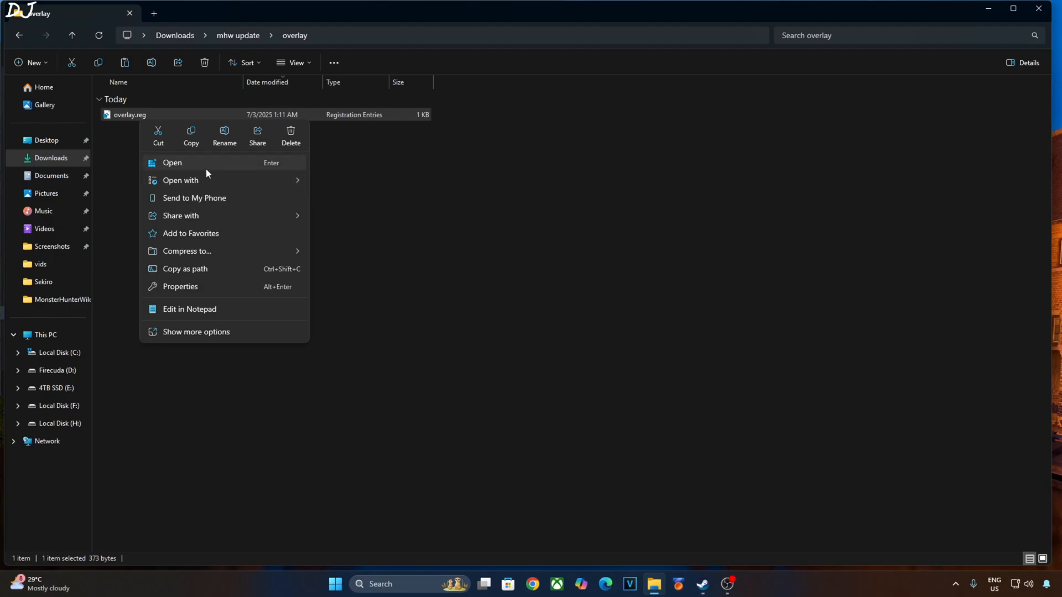
pyautogui.click(619, 300)
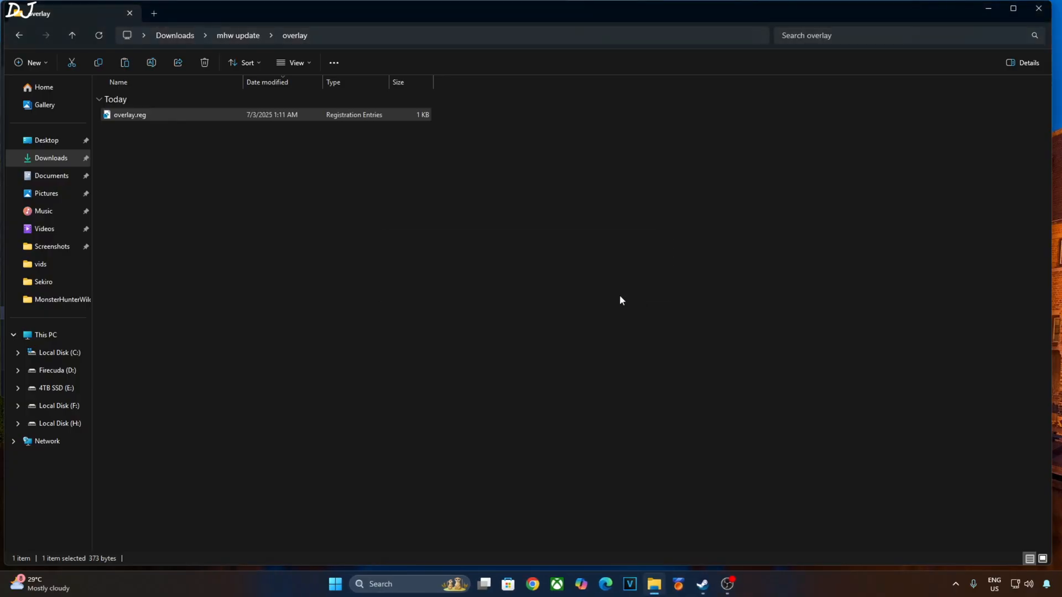
pyautogui.moveTo(752, 560)
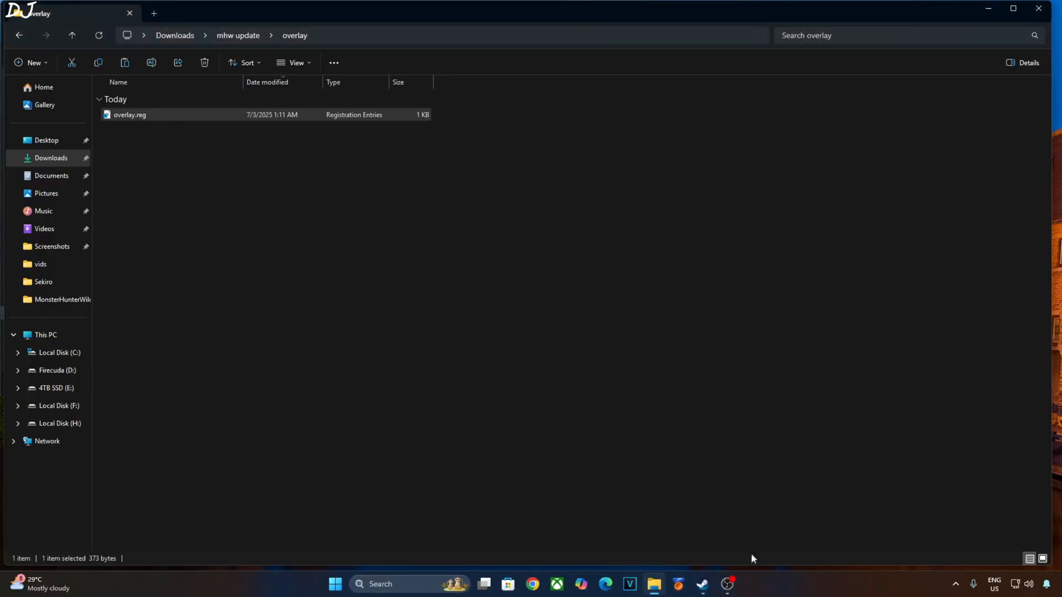
pyautogui.moveTo(737, 587)
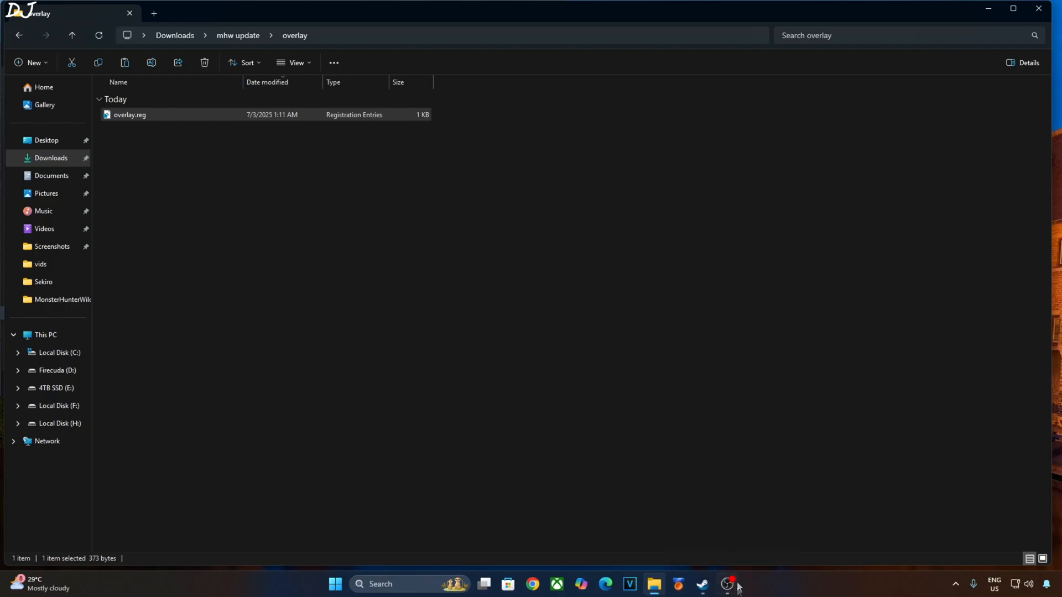